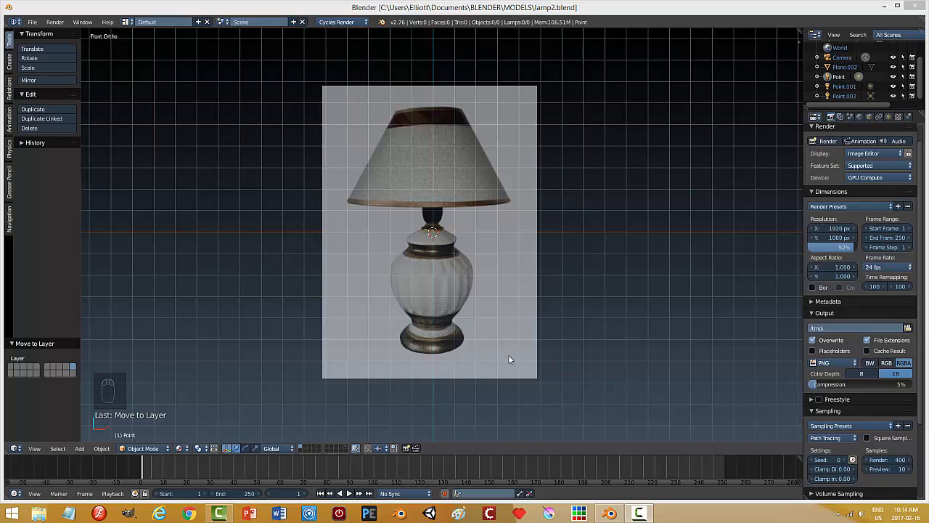
mouse_move(559, 328)
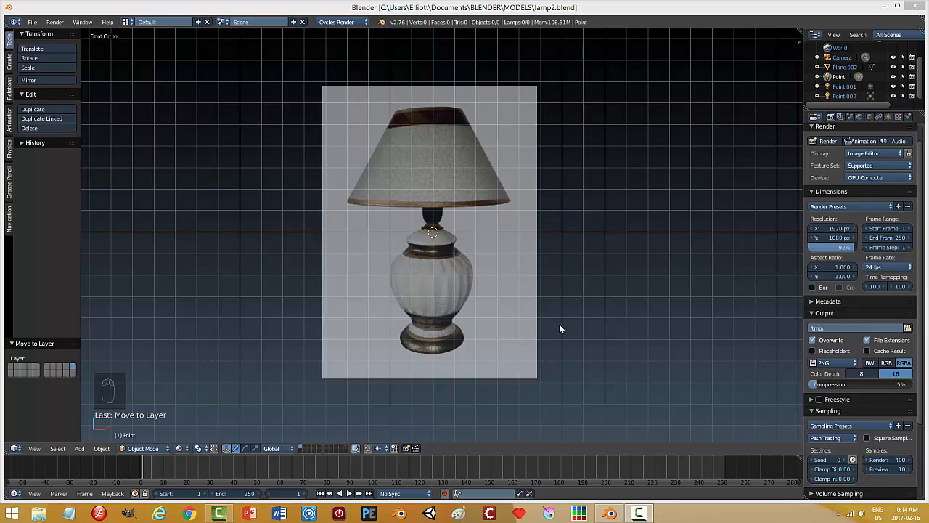
mouse_move(563, 326)
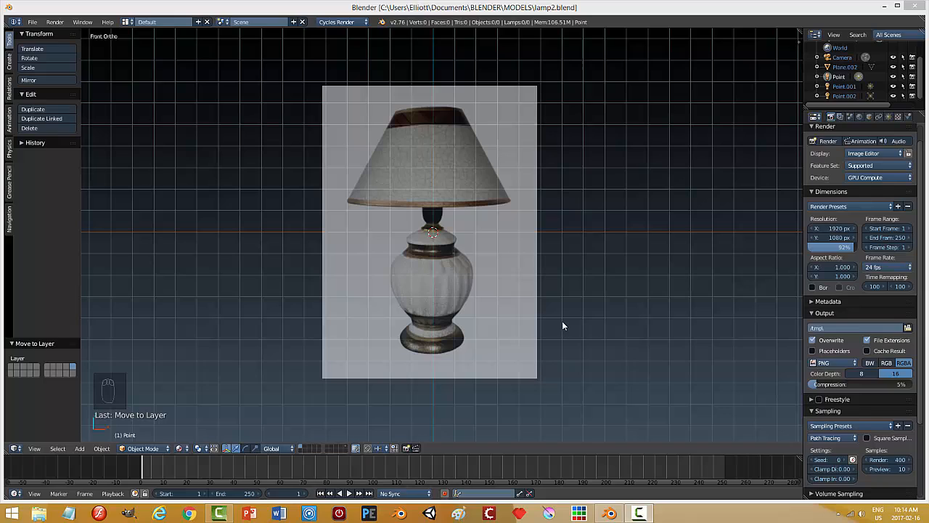
mouse_move(486, 262)
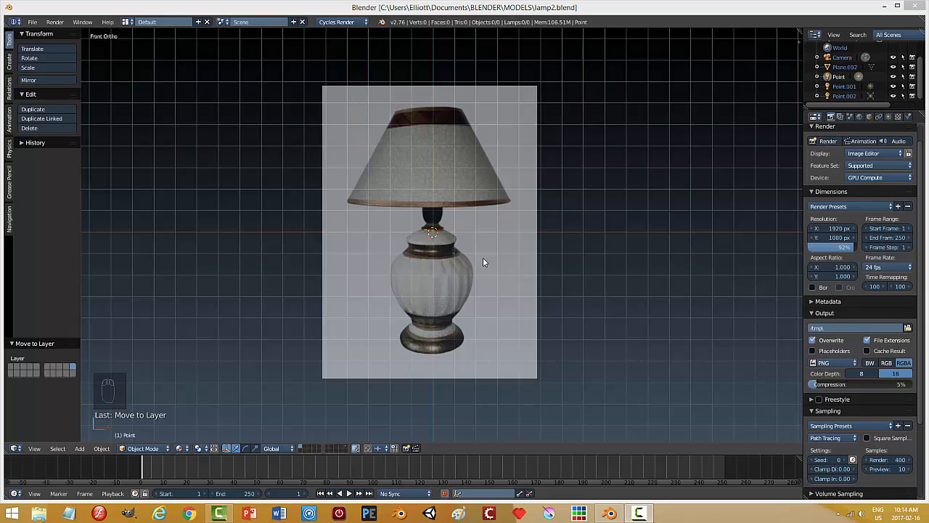
mouse_move(449, 265)
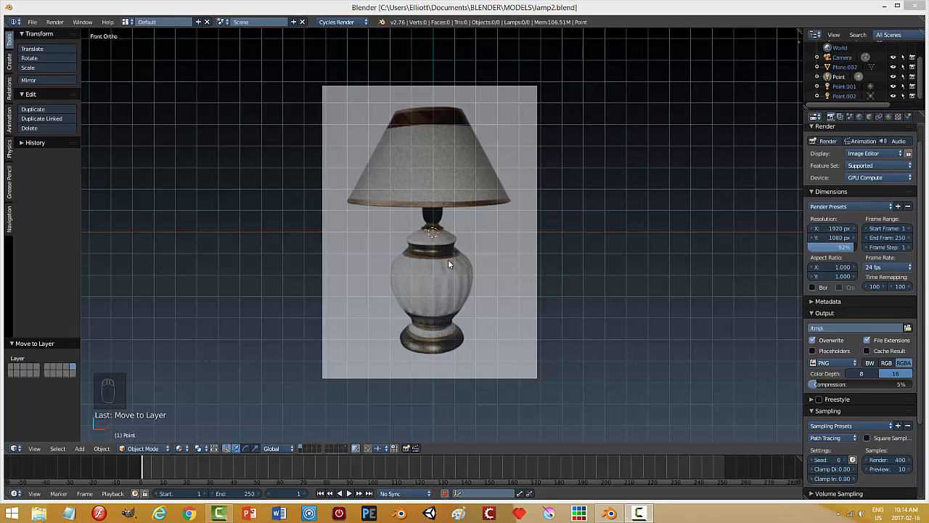
mouse_move(470, 256)
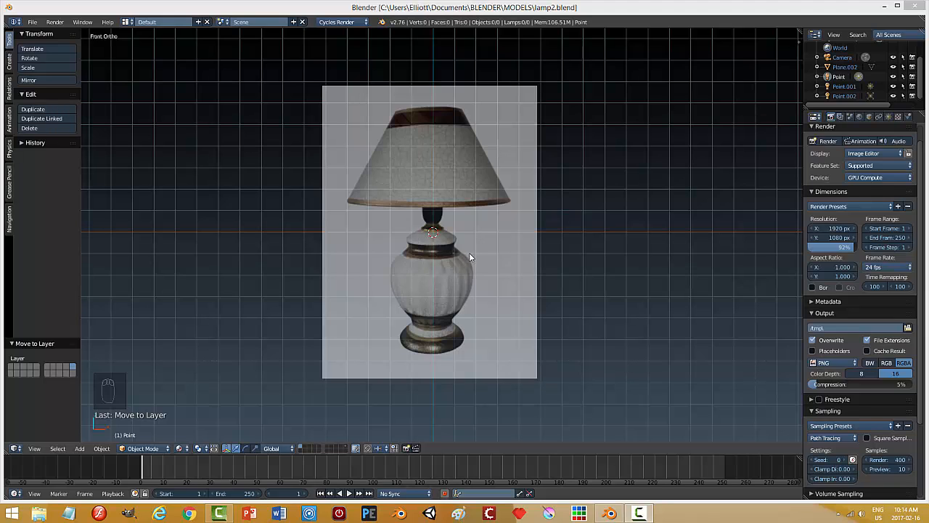
Add a plane rotated 90° on X and give it a new Mix Shader material
key(shift+a)
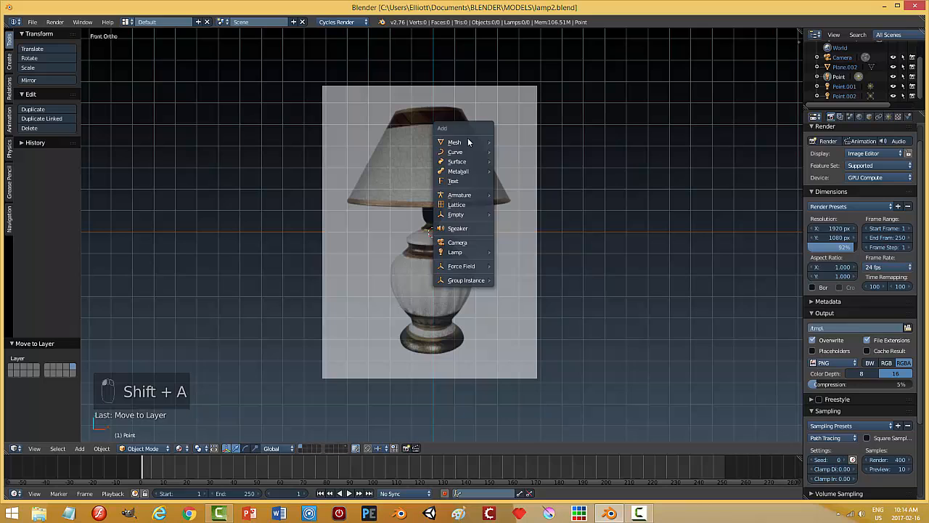
click(455, 141)
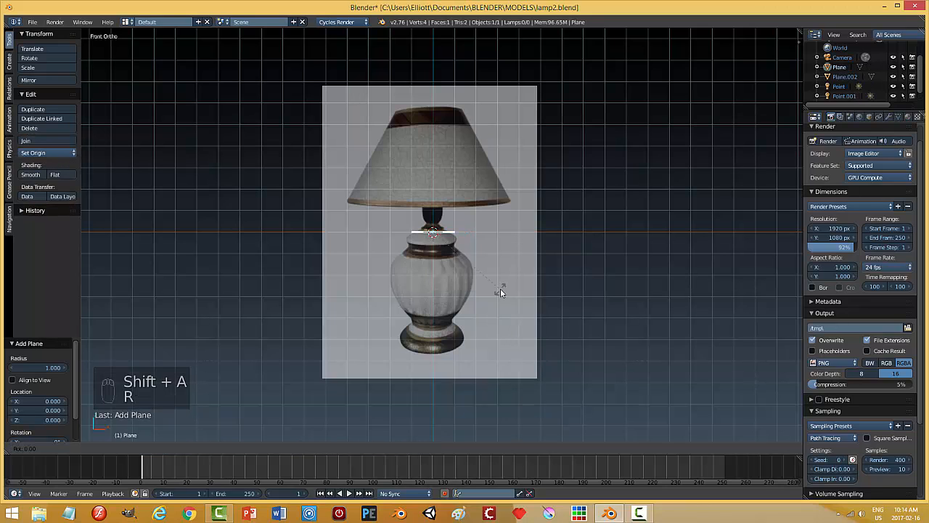
key(r)
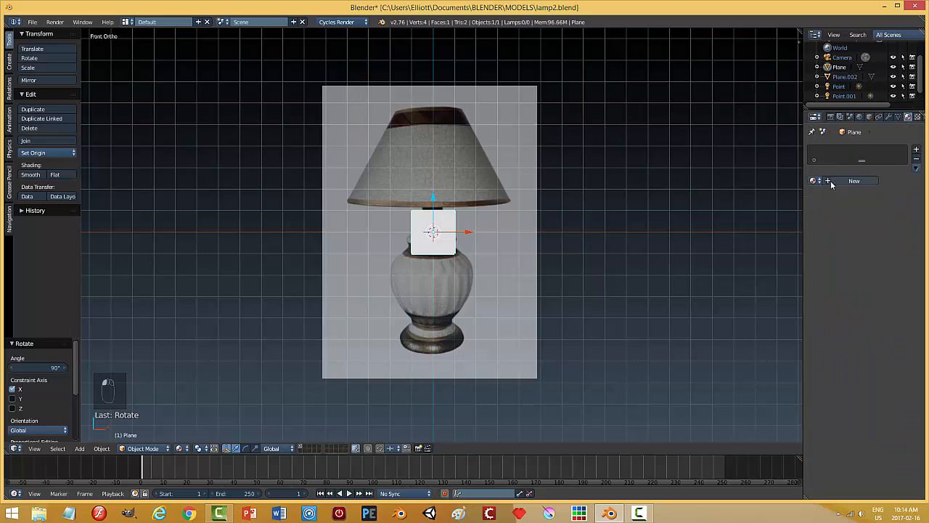
click(854, 181)
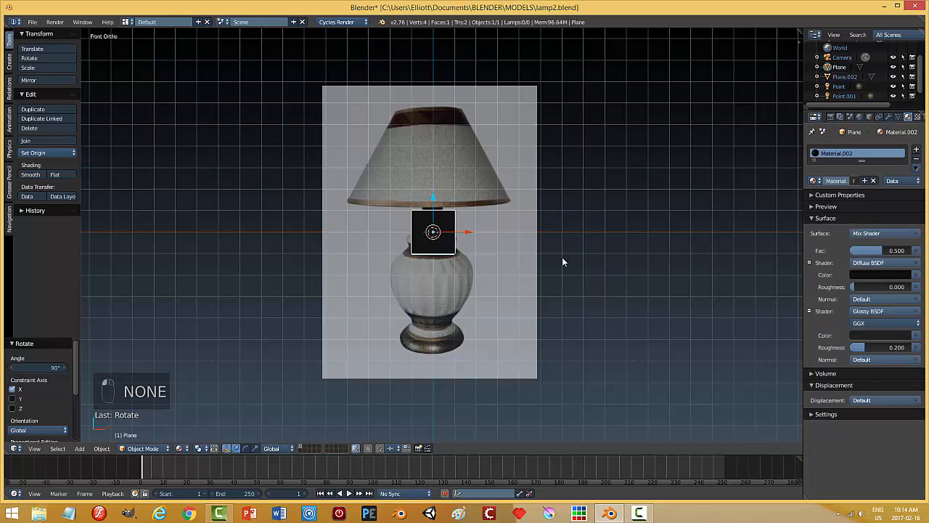
In Edit Mode, merge the plane's four vertices into one at center
key(Tab)
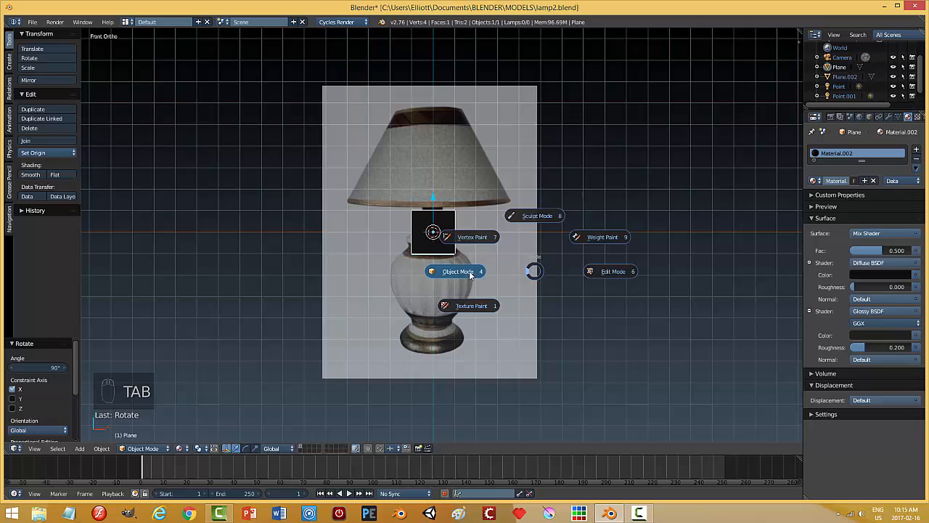
click(457, 270)
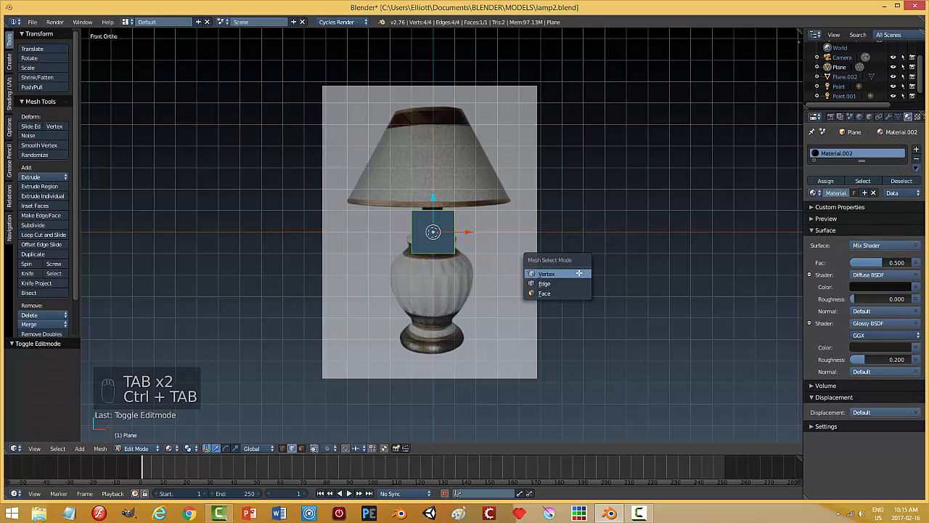
key(alt+m)
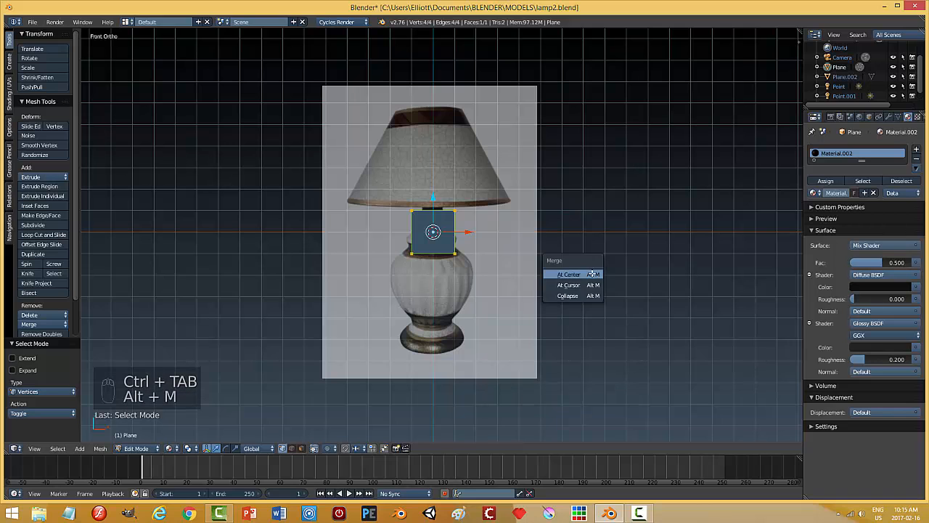
click(568, 273)
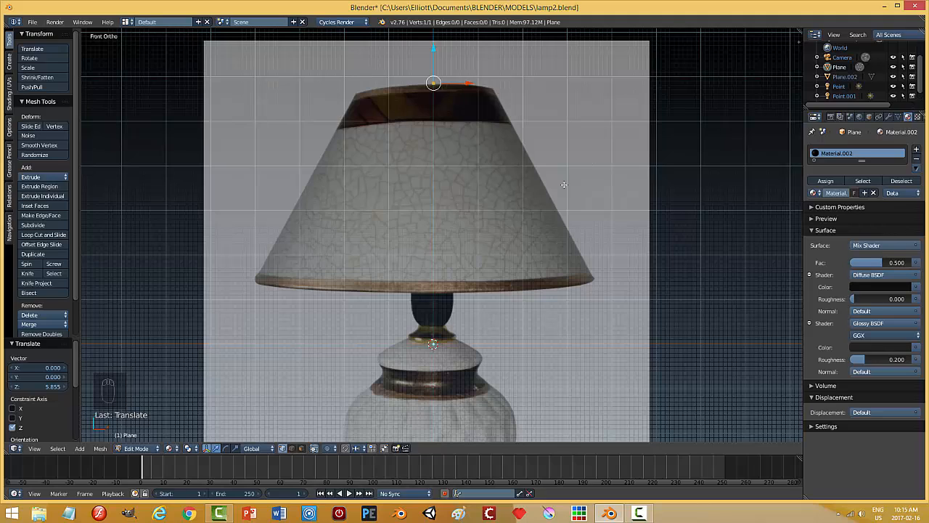
mouse_move(522, 183)
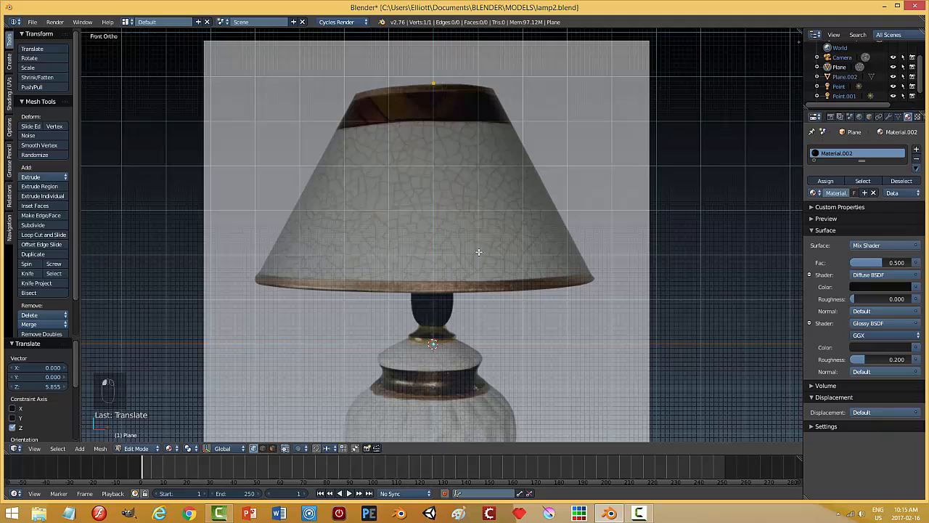
Extrude the vertex with X/Z constraints into an eight-vertex half-profile of the shade
key(e)
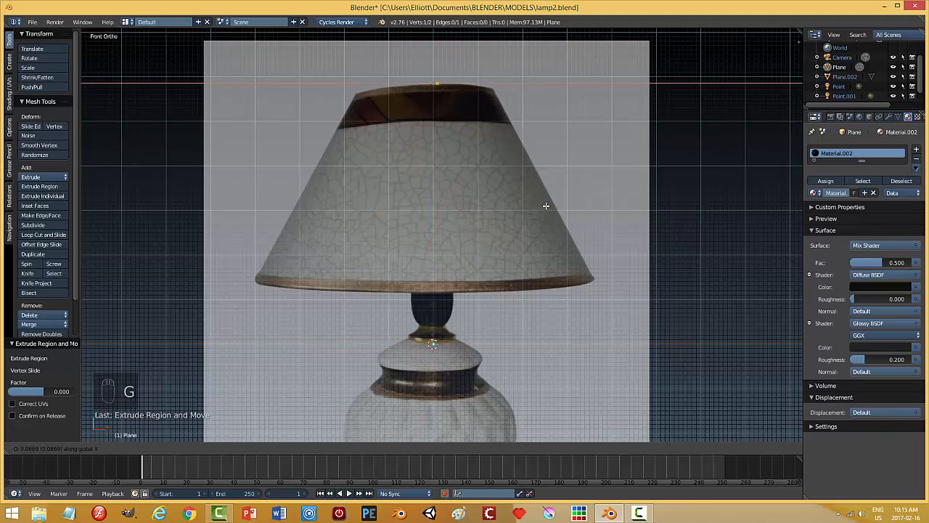
mouse_move(599, 213)
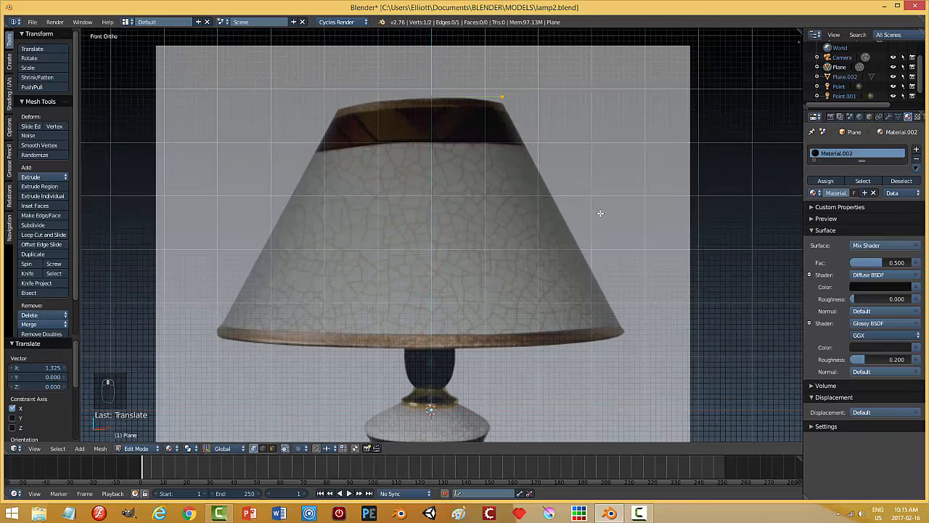
scroll(down, 3)
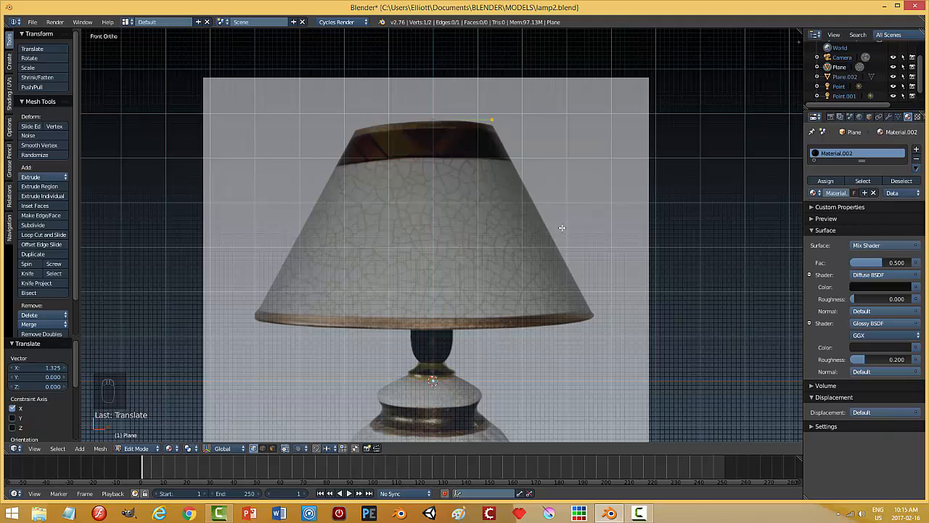
key(e)
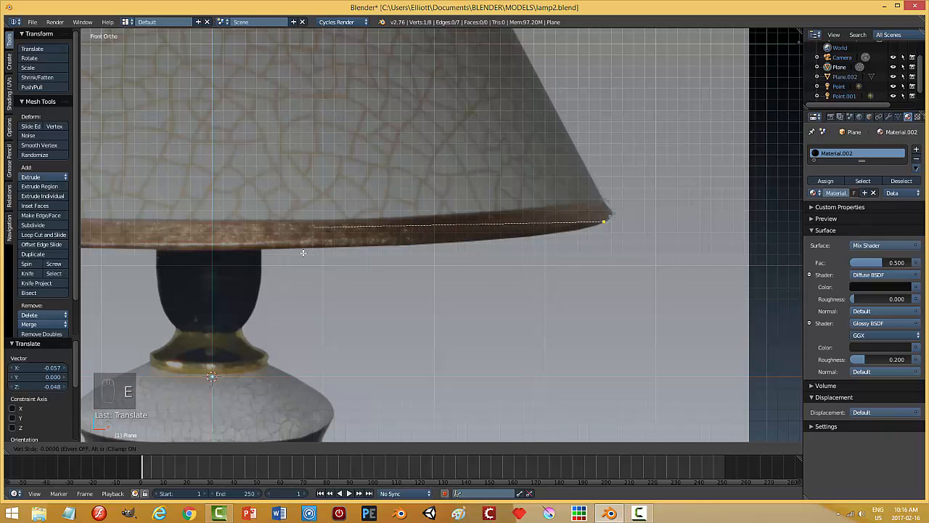
key(e)
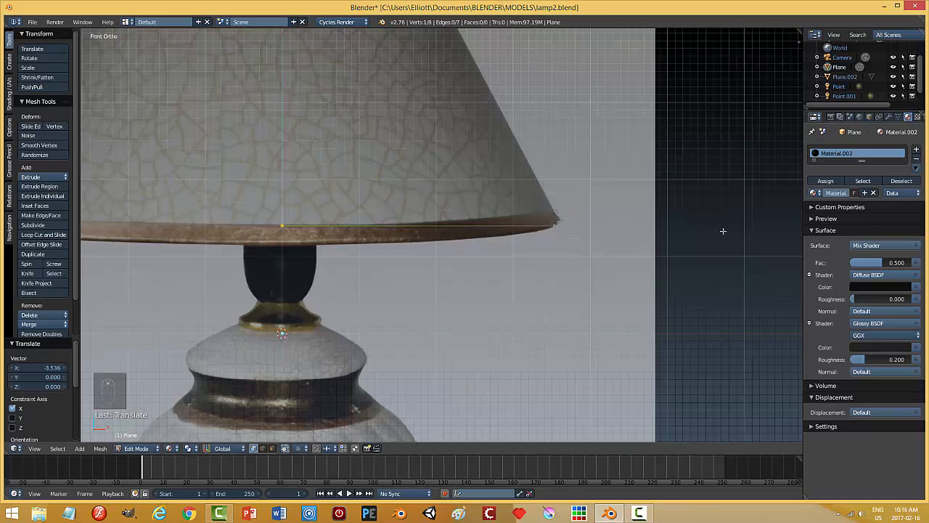
scroll(down, 3)
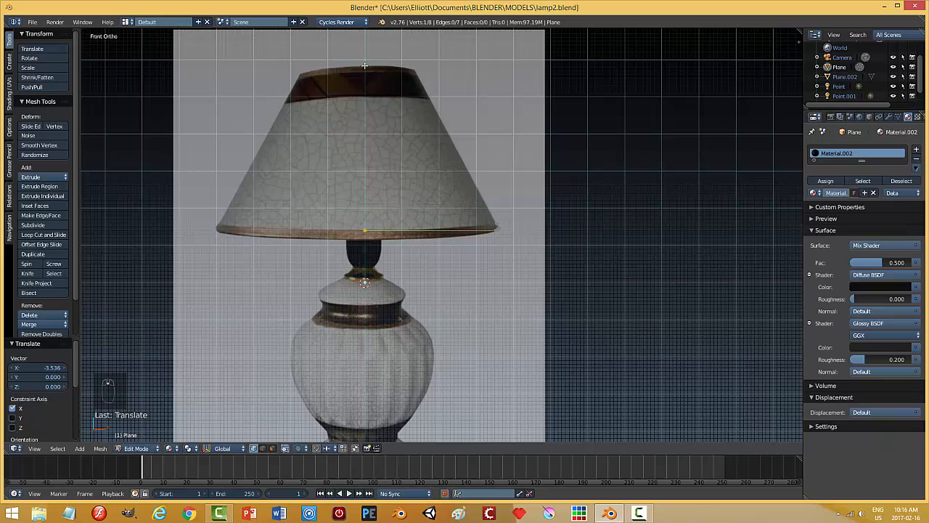
key(n)
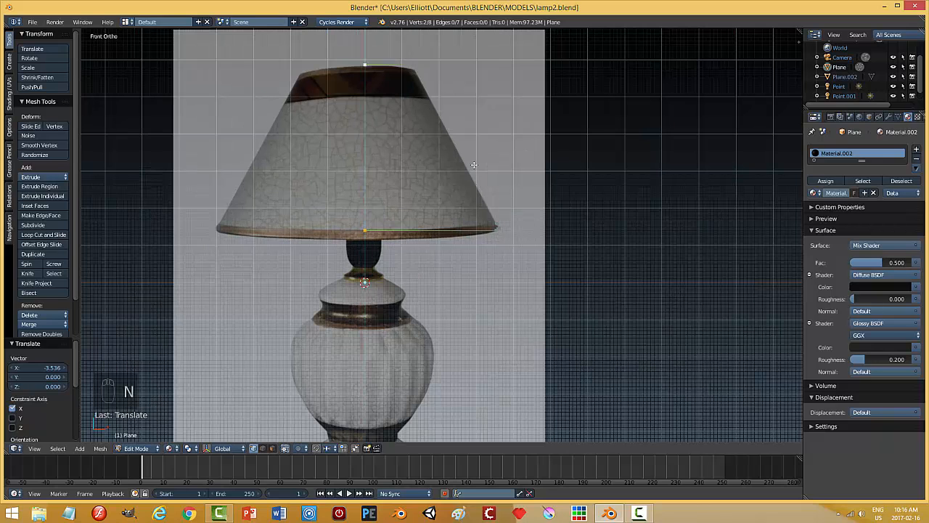
In Object Mode, revolve the profile with a Y-axis Screw modifier smoothed by Subdivision Surface
key(Tab)
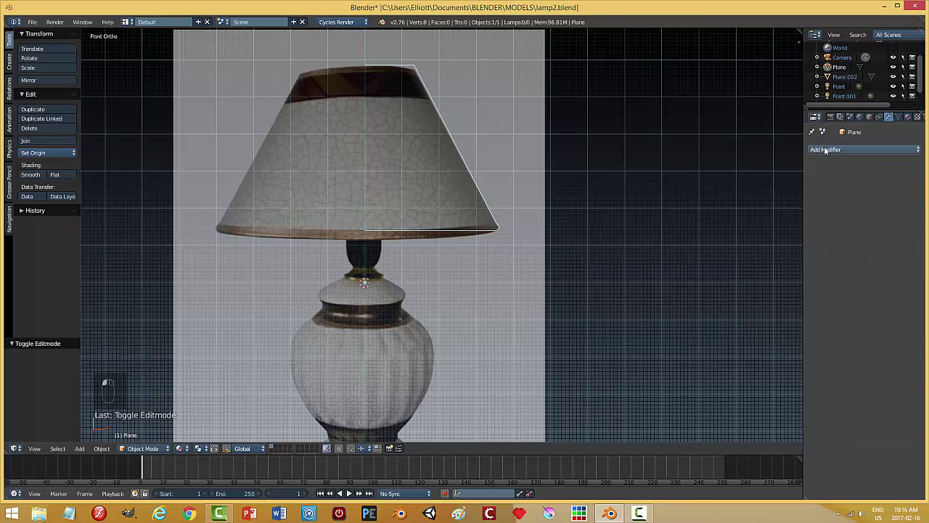
click(862, 149)
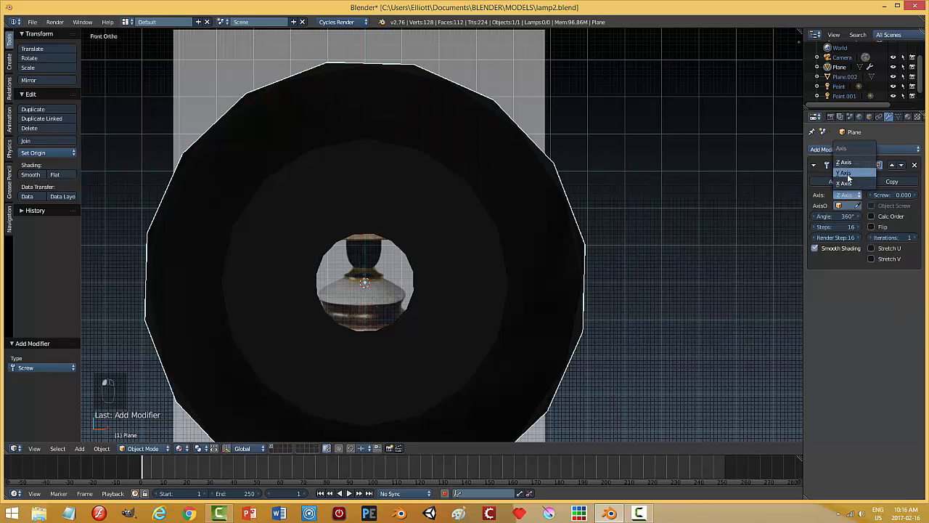
click(845, 173)
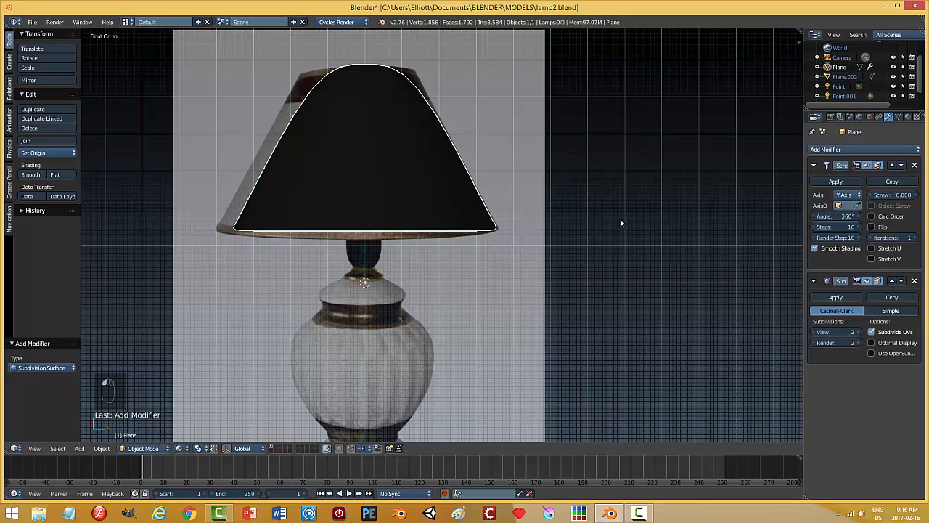
mouse_move(587, 193)
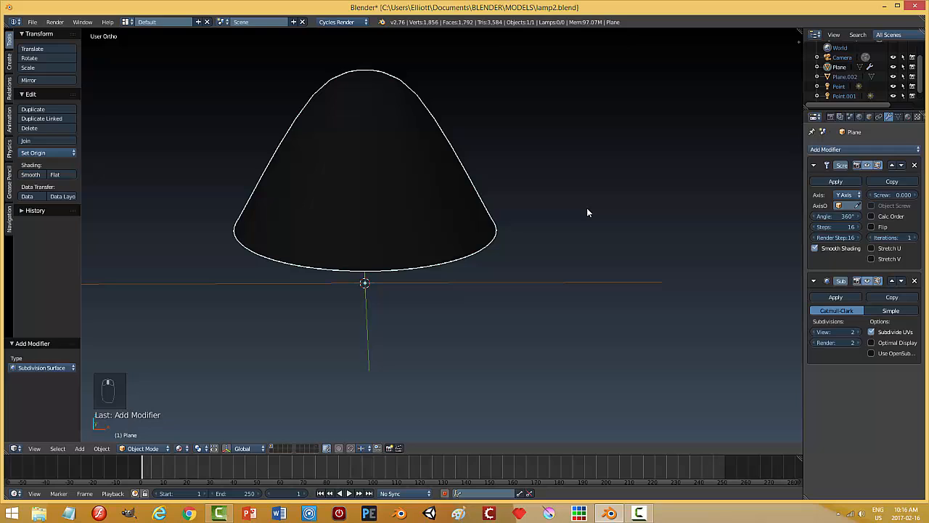
Delete the center top vertices of the shade profile in Edit Mode
key(Tab)
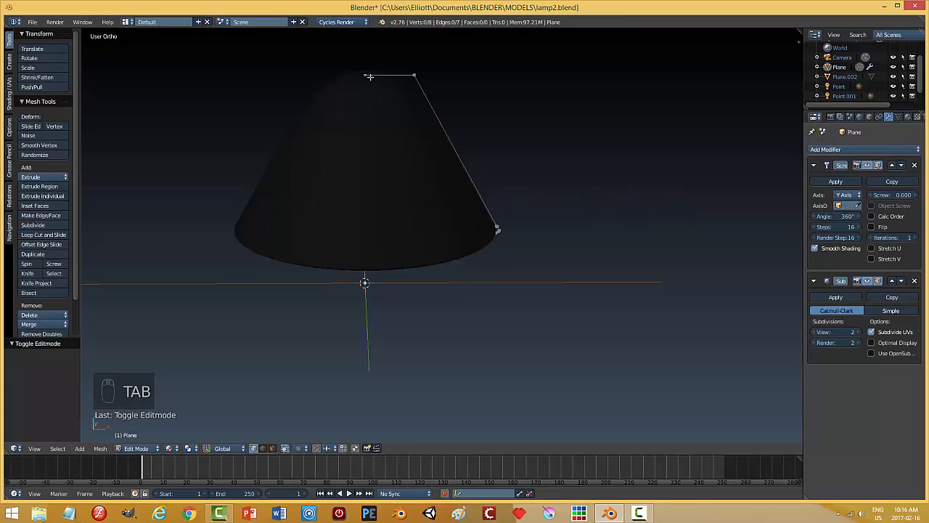
key(x)
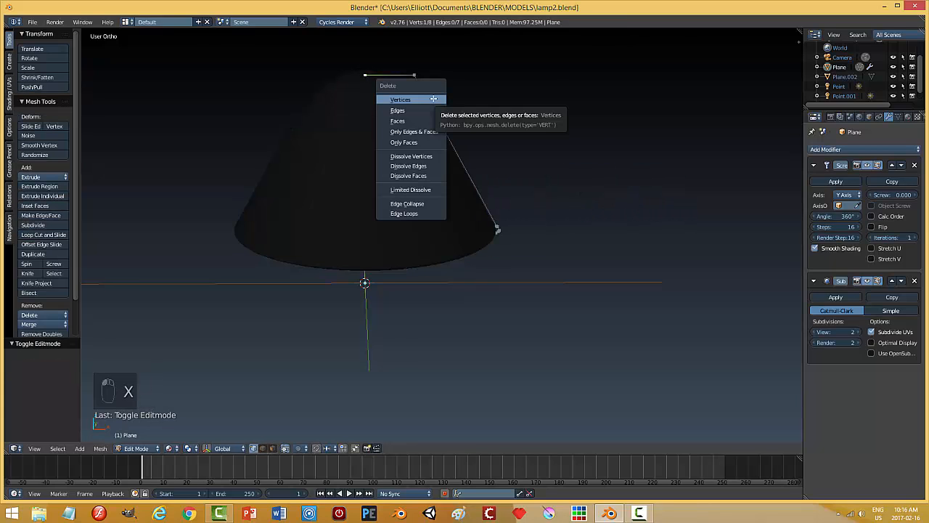
click(401, 99)
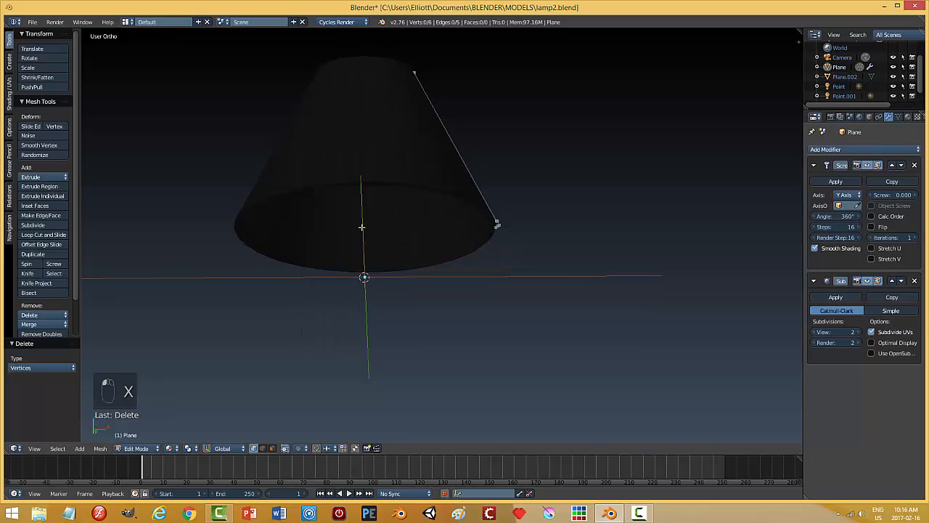
Switch the viewport to Solid shading and attempt to apply the Screw modifier
click(171, 448)
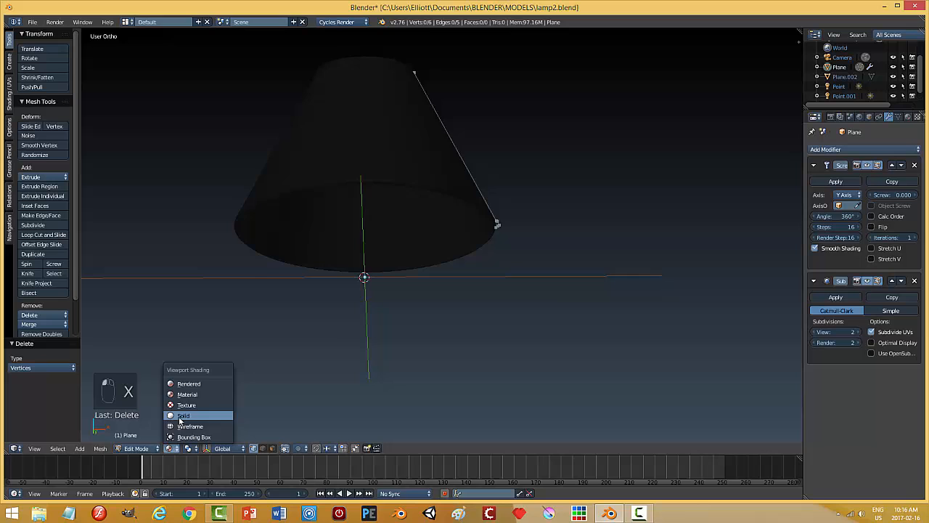
click(183, 416)
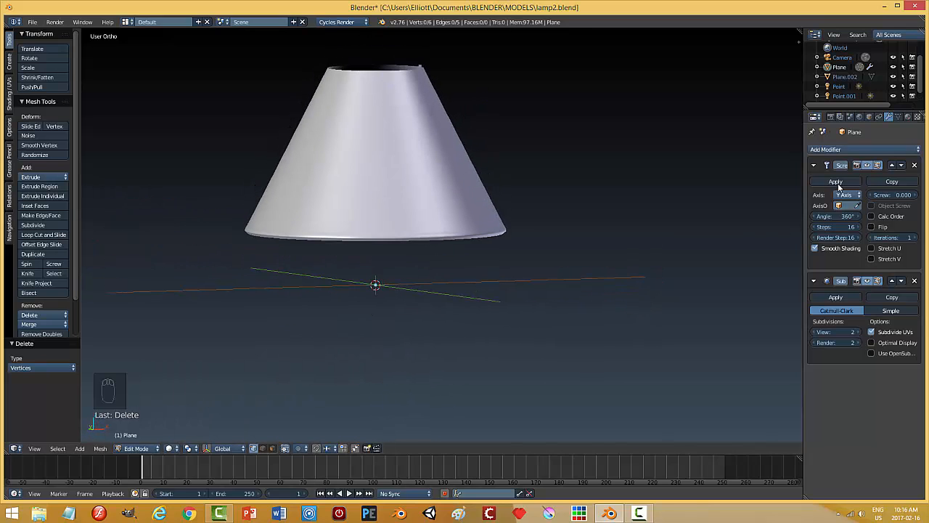
click(835, 182)
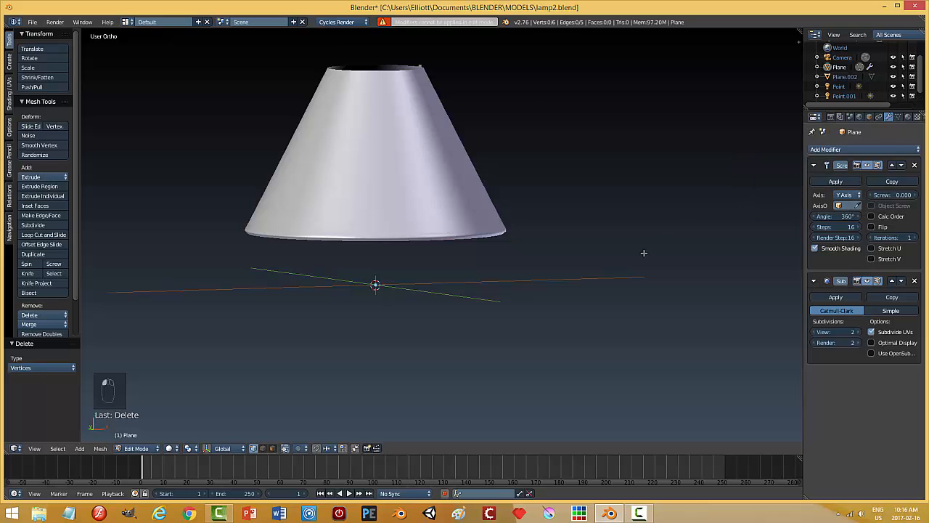
In Object Mode, apply the Screw modifier and add a Solidify modifier
key(Tab)
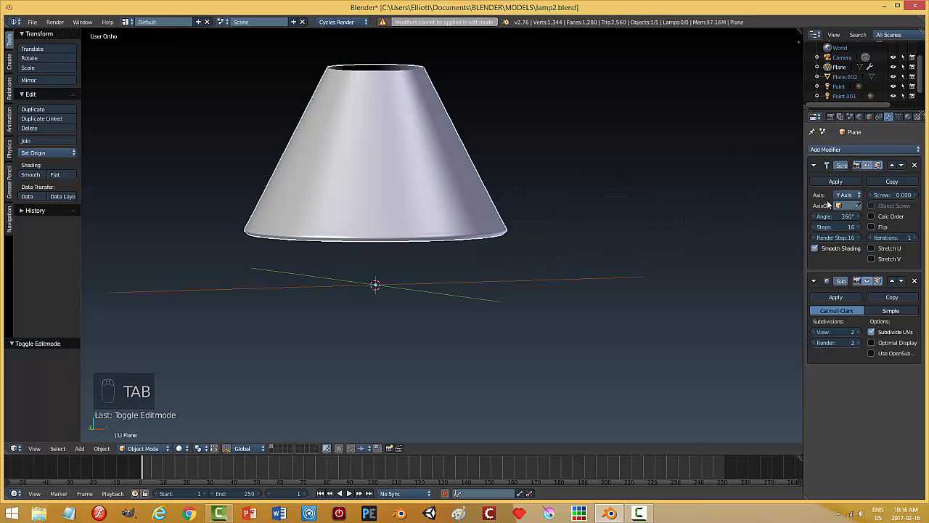
click(864, 149)
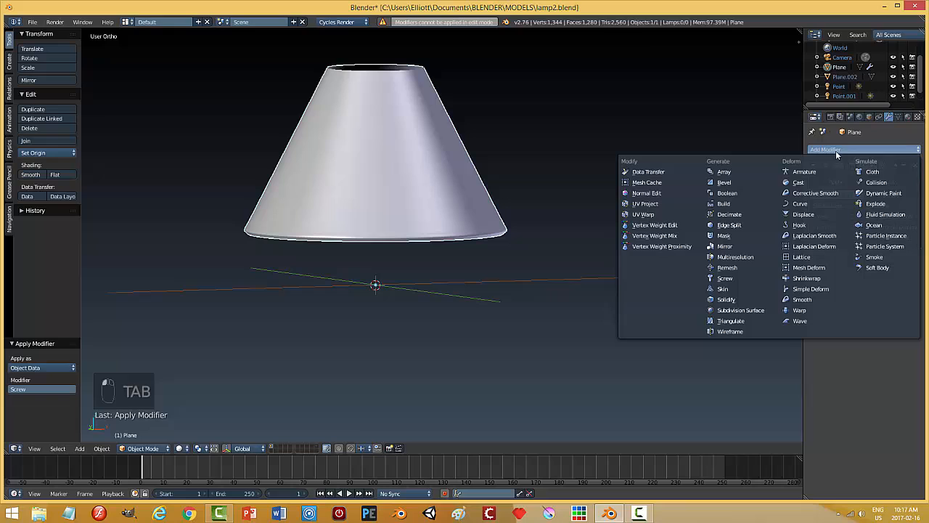
click(726, 300)
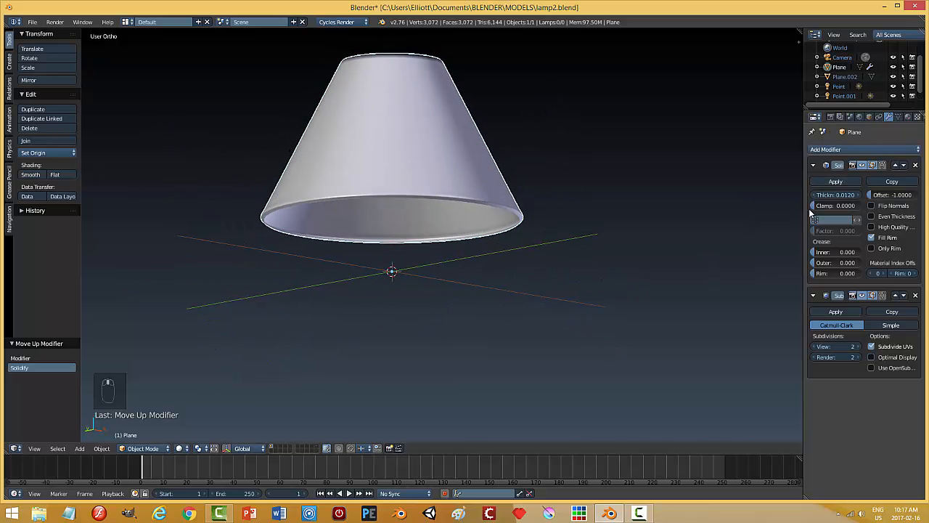
Apply Solidify and add an edge loop near the shade's top in Edit Mode
key(Tab)
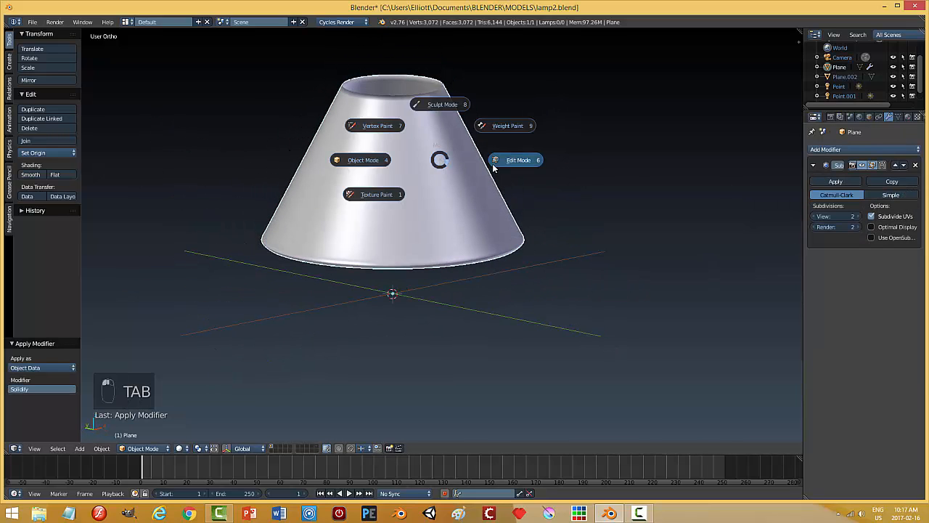
key(Tab)
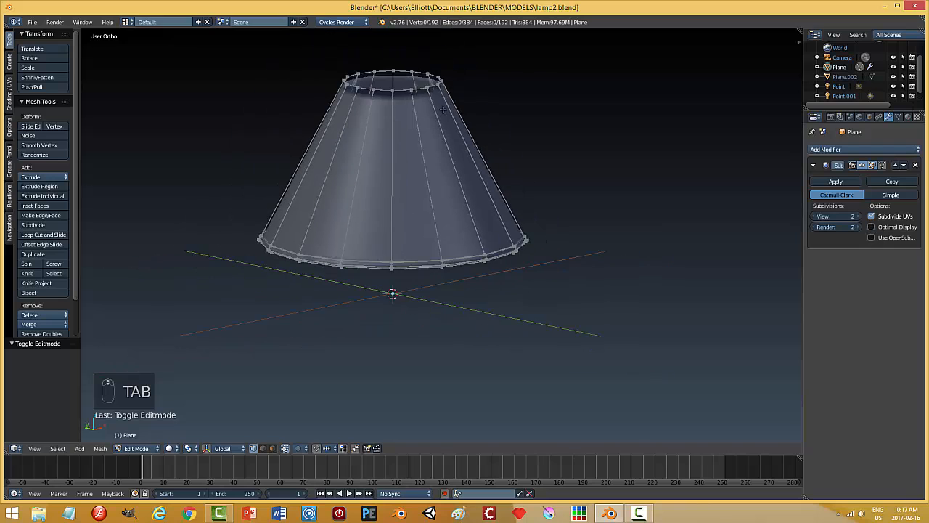
key(ctrl+r)
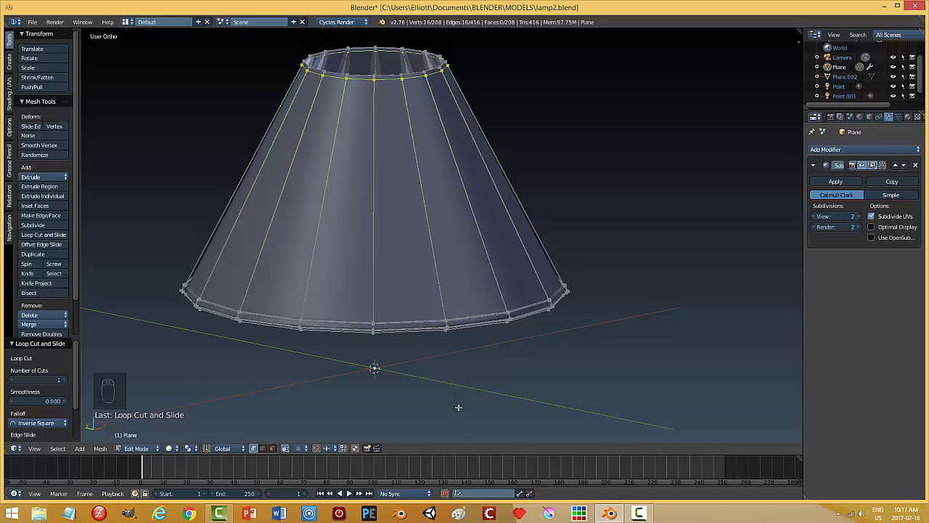
key(Tab)
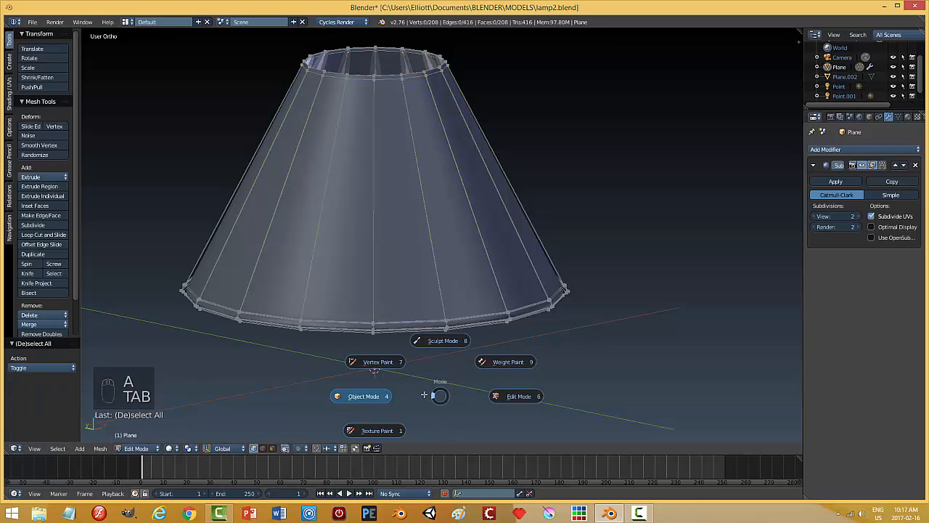
key(ctrl+tab)
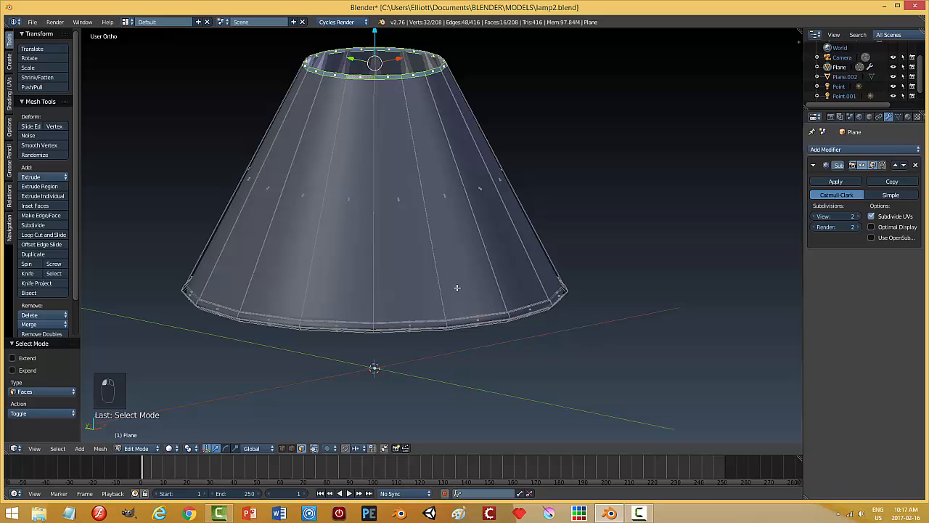
Extrude and widen the top face ring, add two rim edge loops, and exit Edit Mode
key(e)
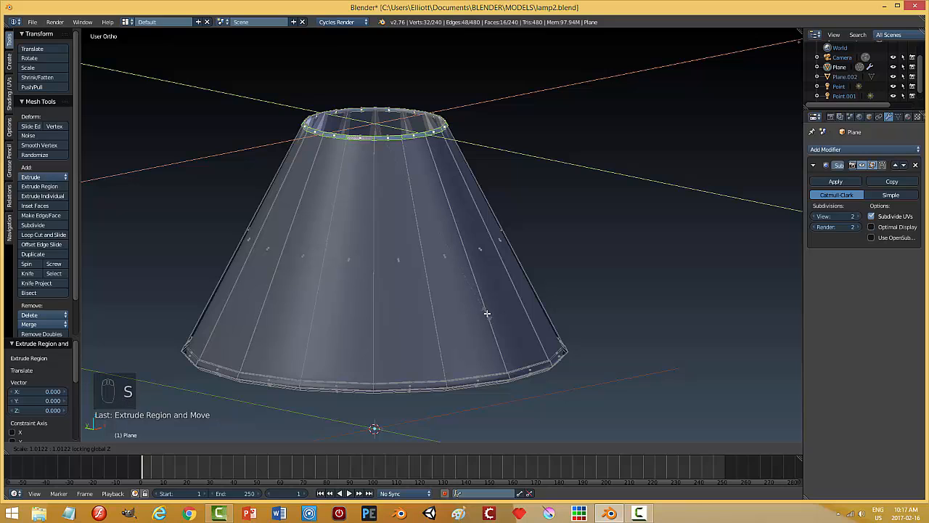
key(a)
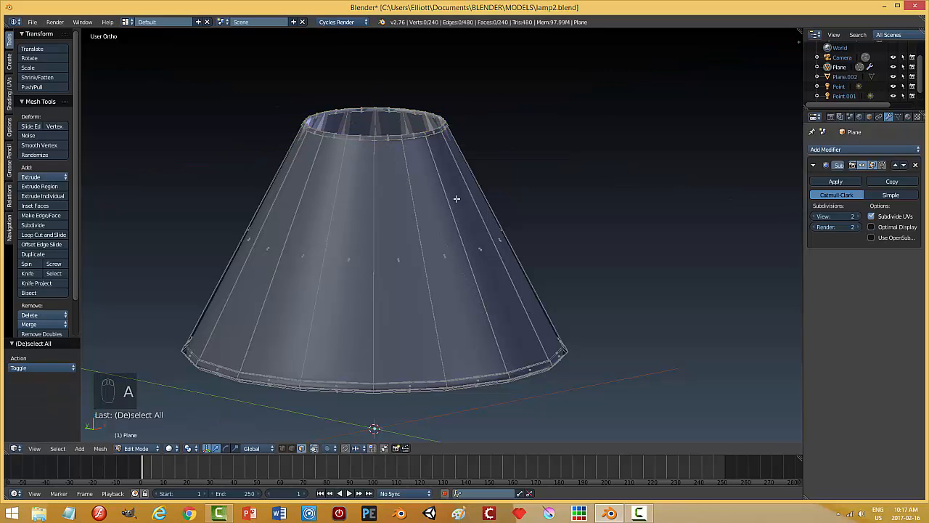
key(ctrl+r)
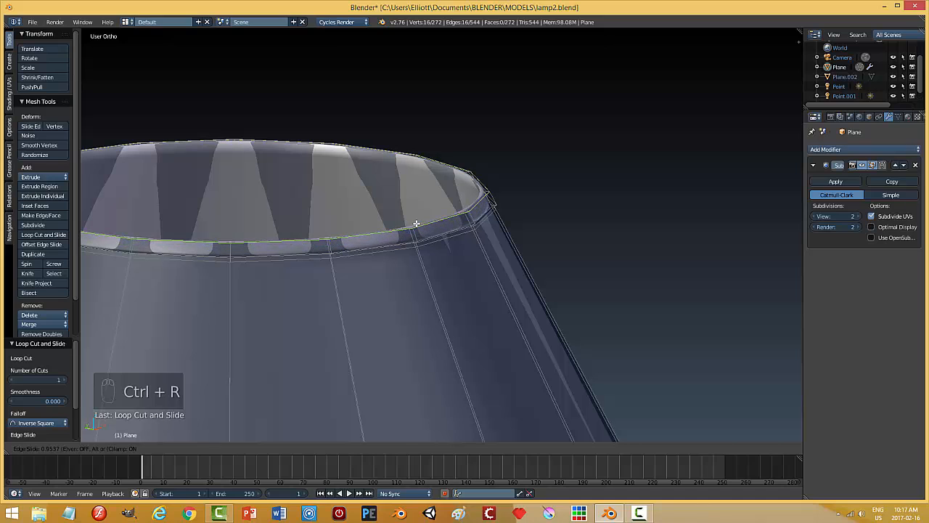
key(ctrl+r)
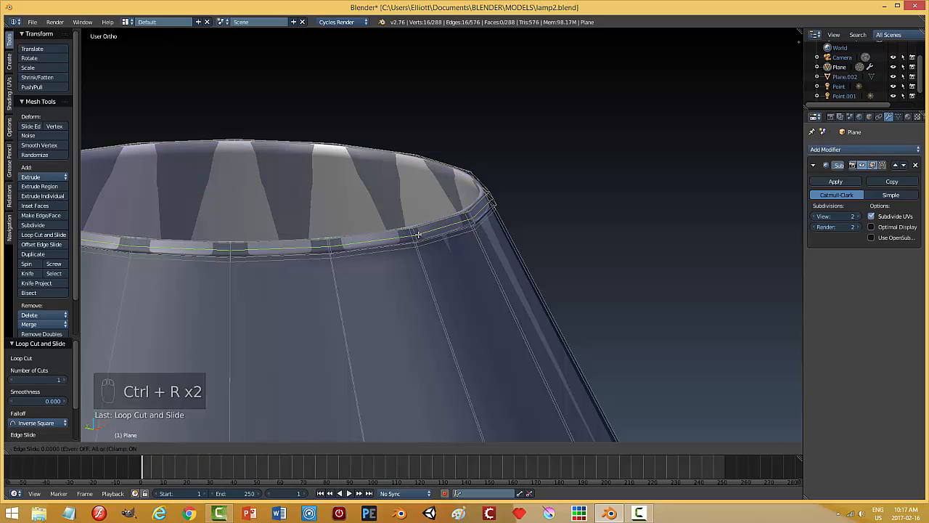
key(Tab)
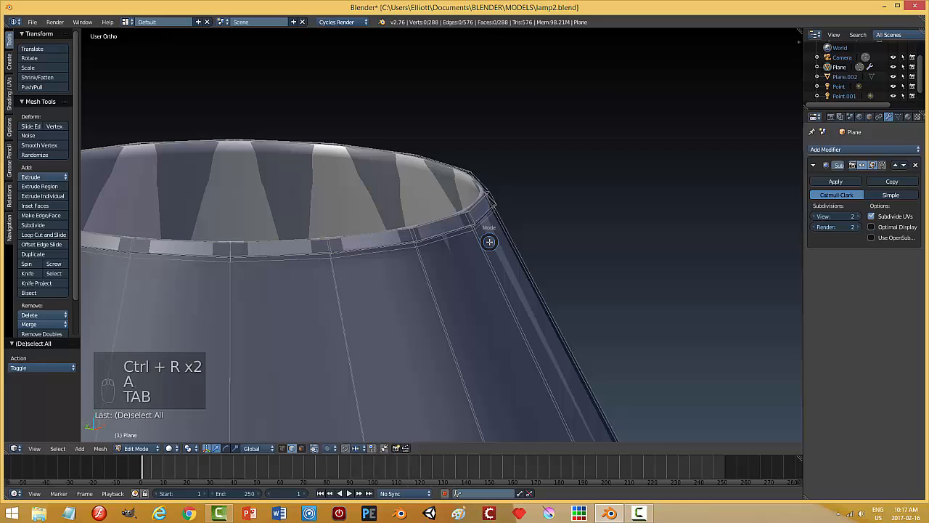
key(Tab)
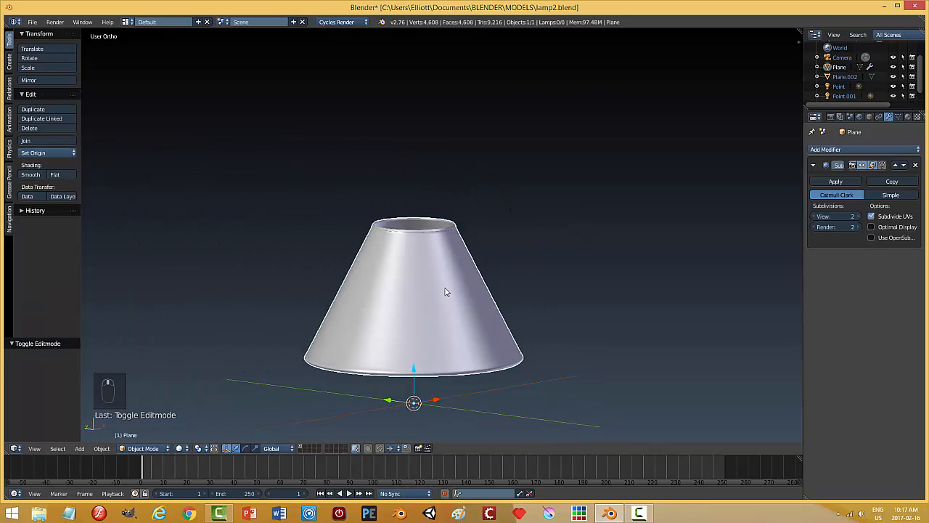
Save over the lamp file with Ctrl+S and hide the shade
key(ctrl+s)
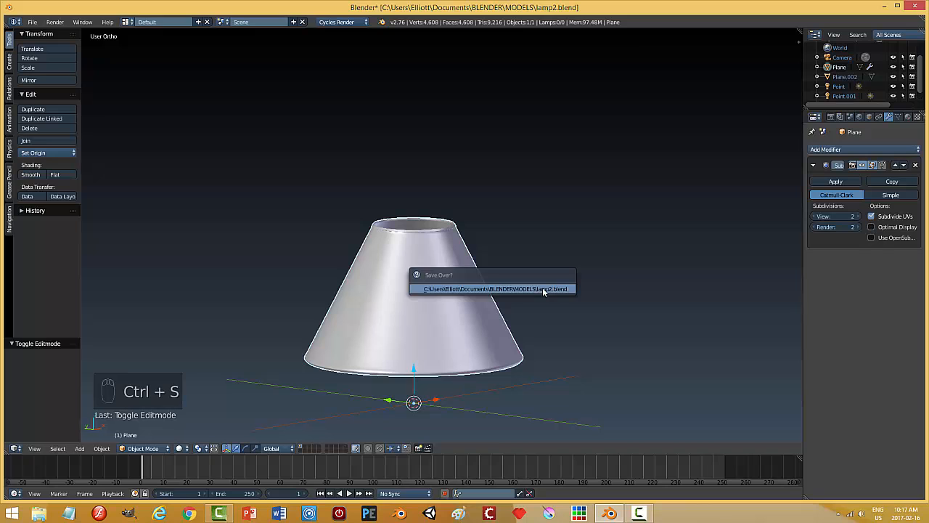
key(h)
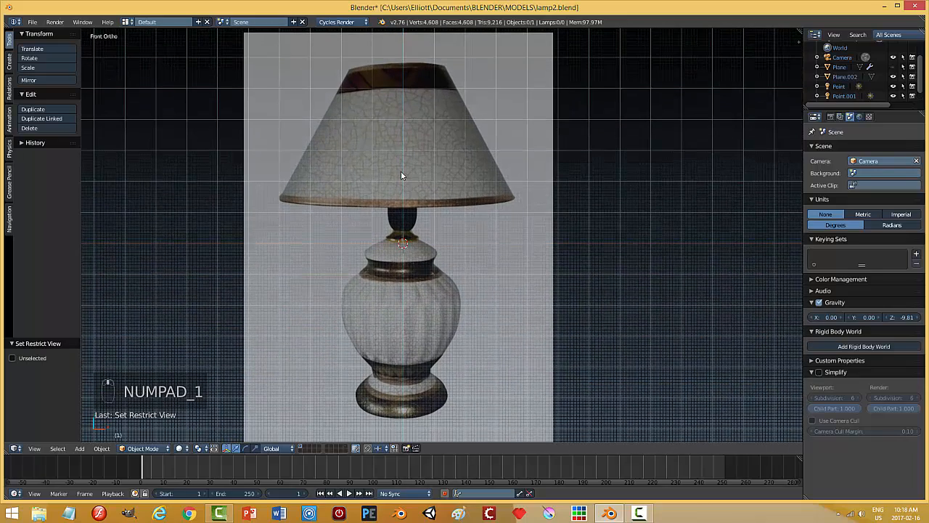
mouse_move(427, 234)
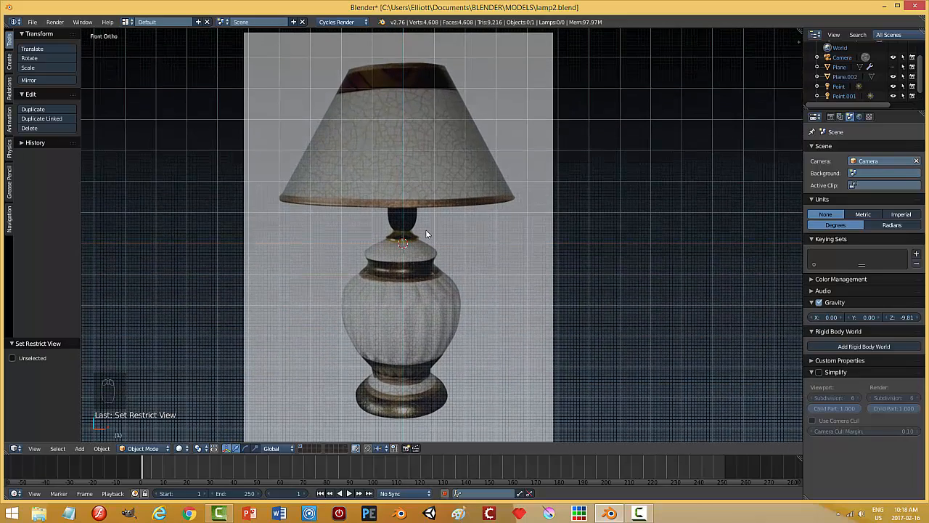
Add a new plane rotated upright and merge its vertices into one at center
key(shift+a)
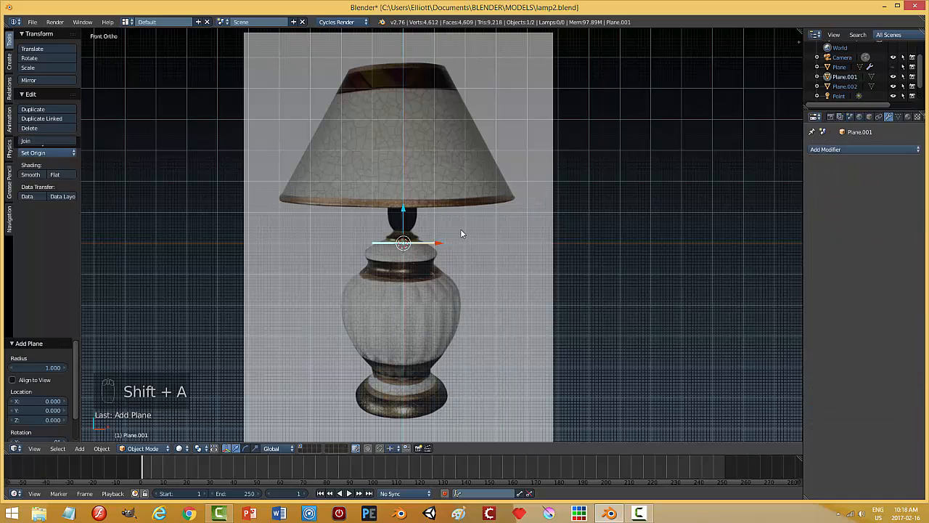
key(r)
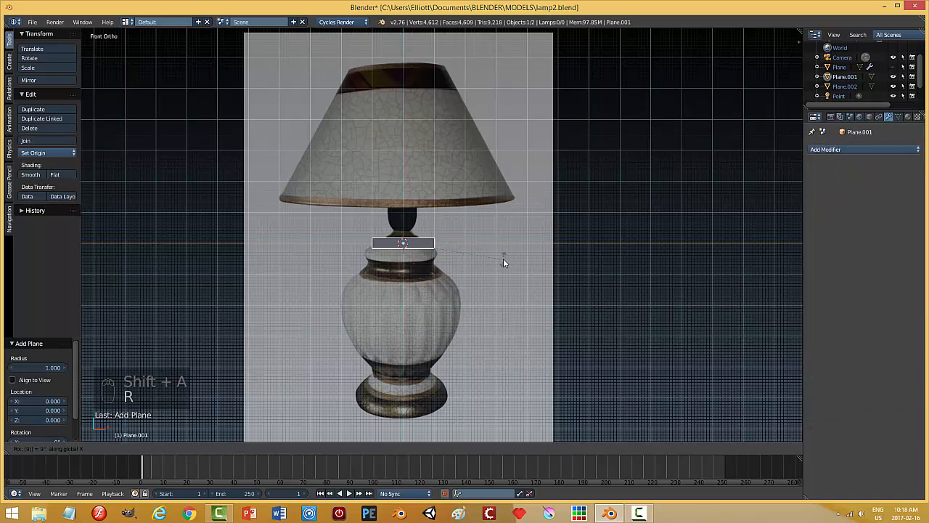
key(Tab)
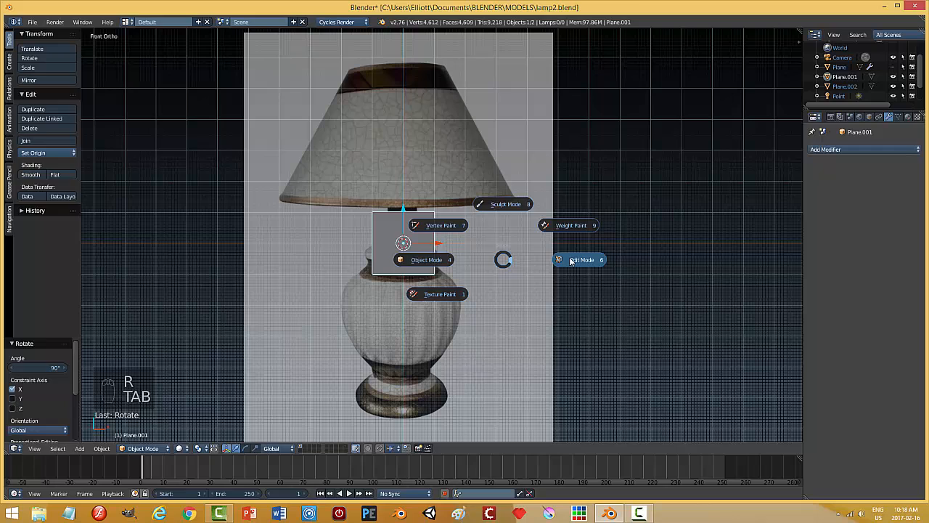
key(Tab)
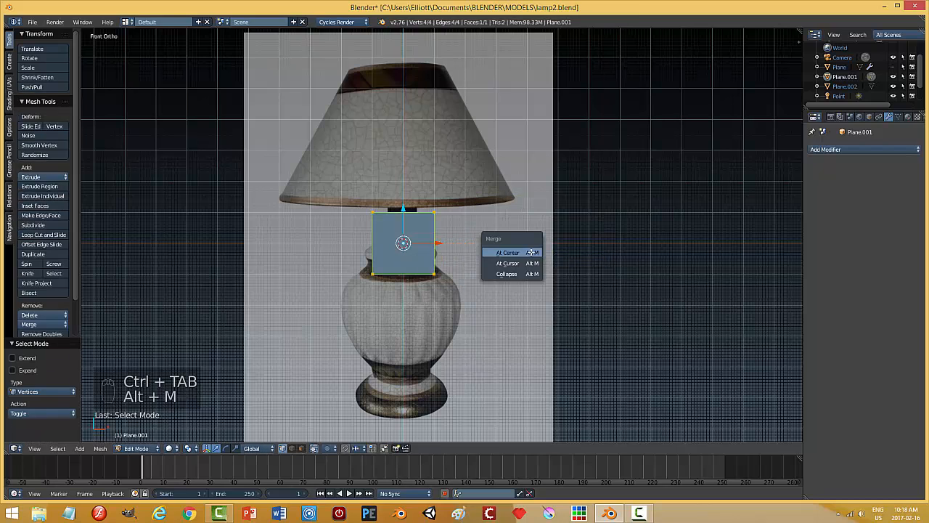
click(506, 252)
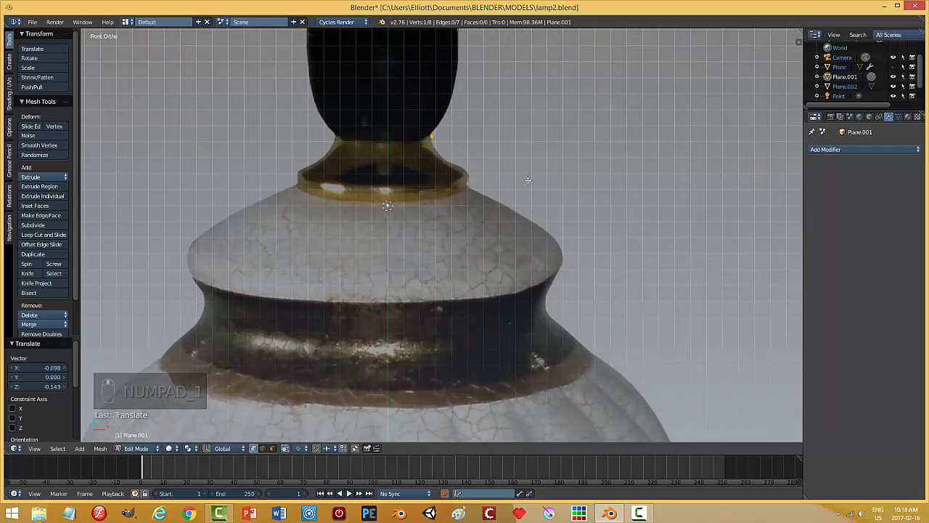
Extrude vertices past the neck collar, down the shoulder, dark band and bulging body
key(g)
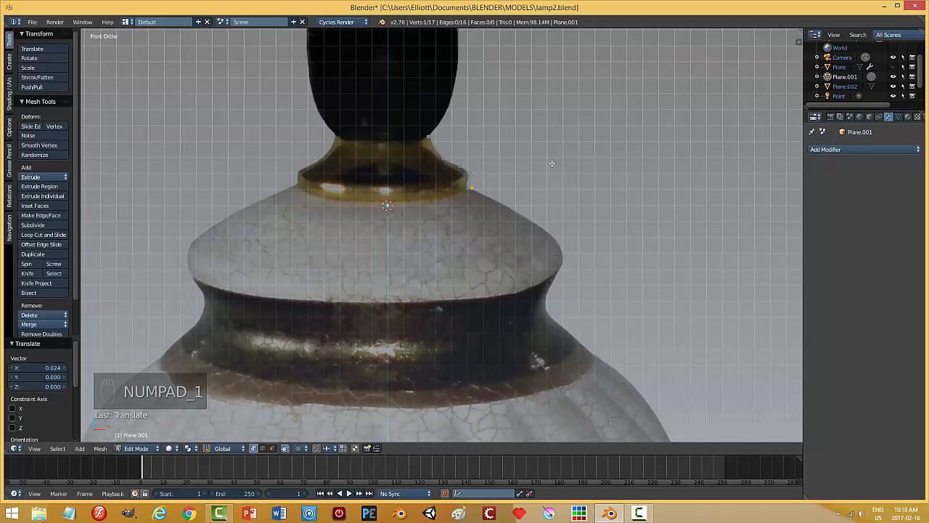
key(e)
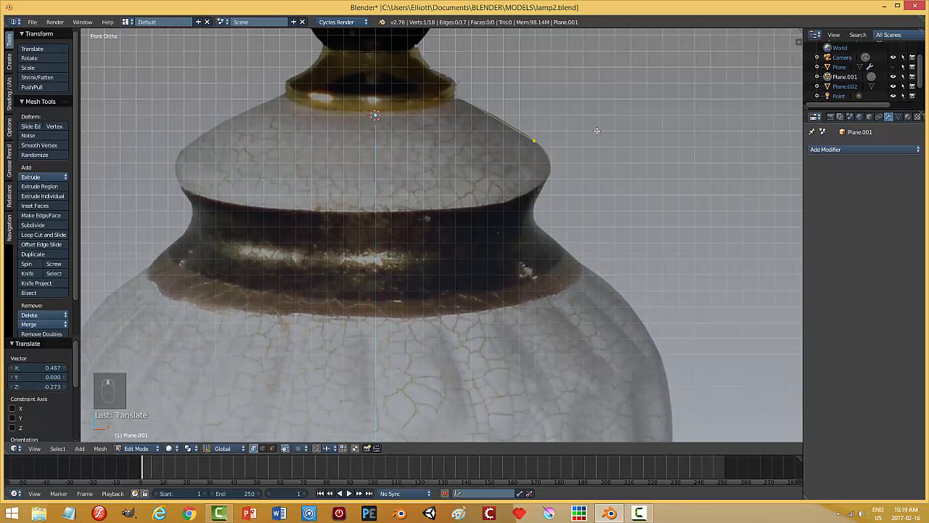
key(e)
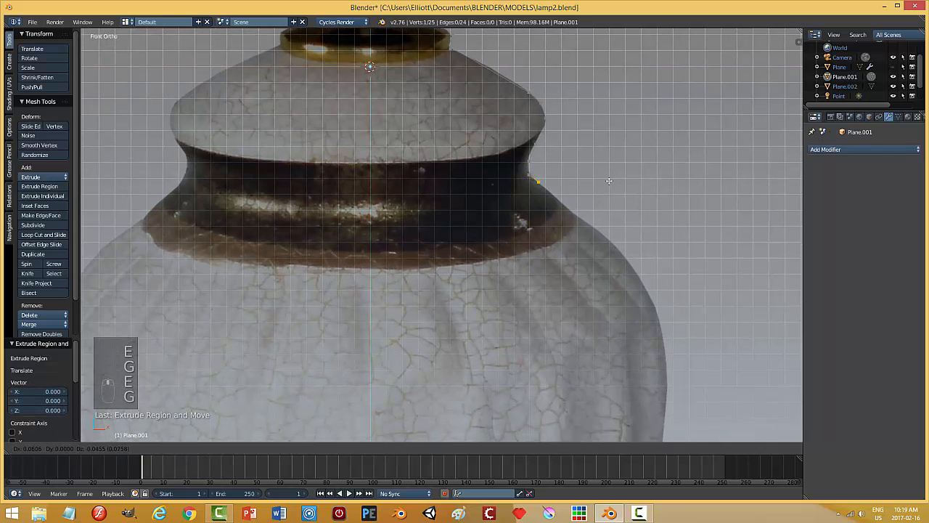
mouse_move(648, 215)
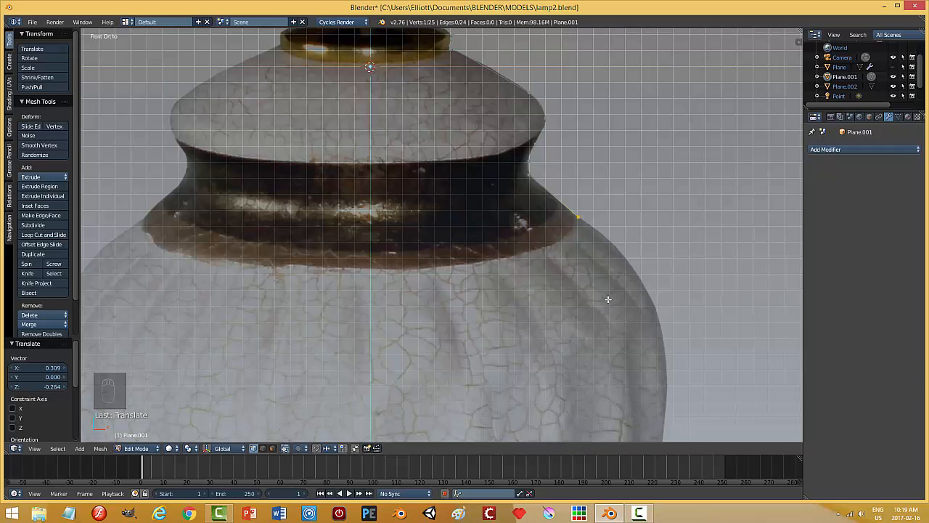
scroll(down, 3)
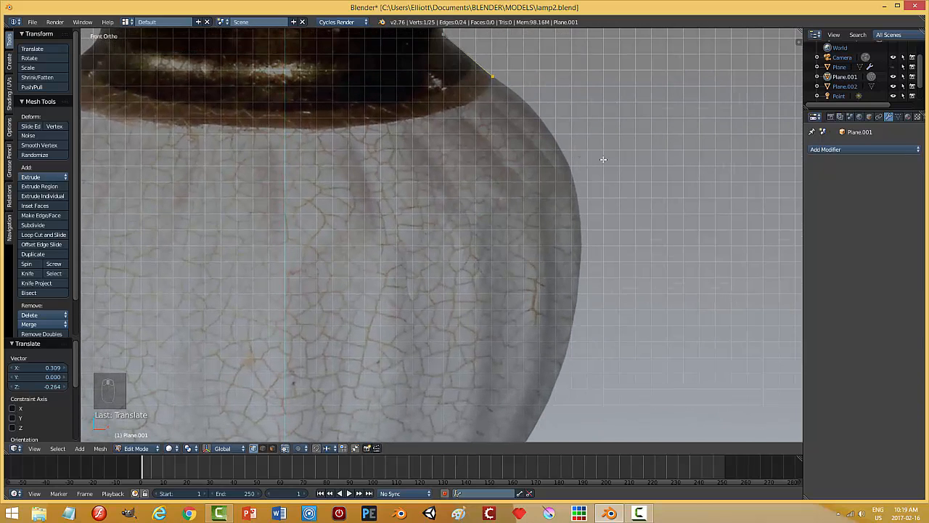
key(e)
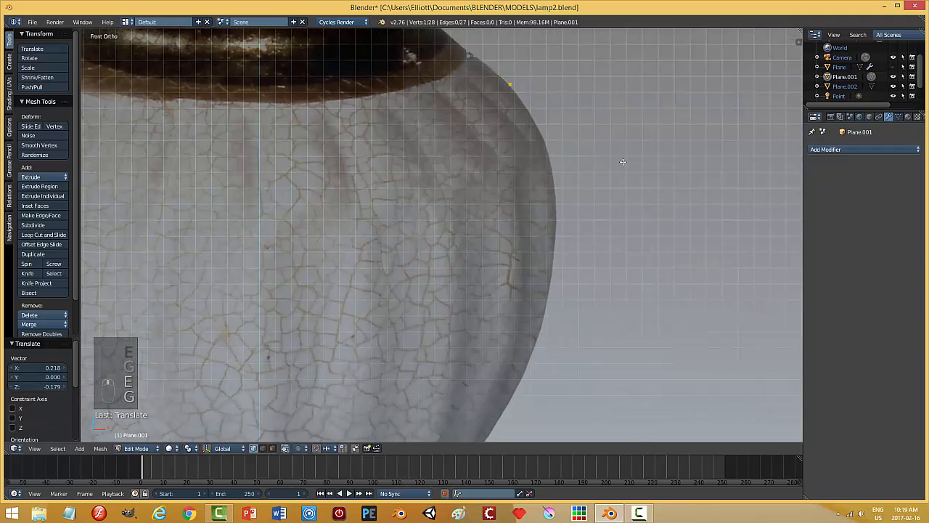
key(e)
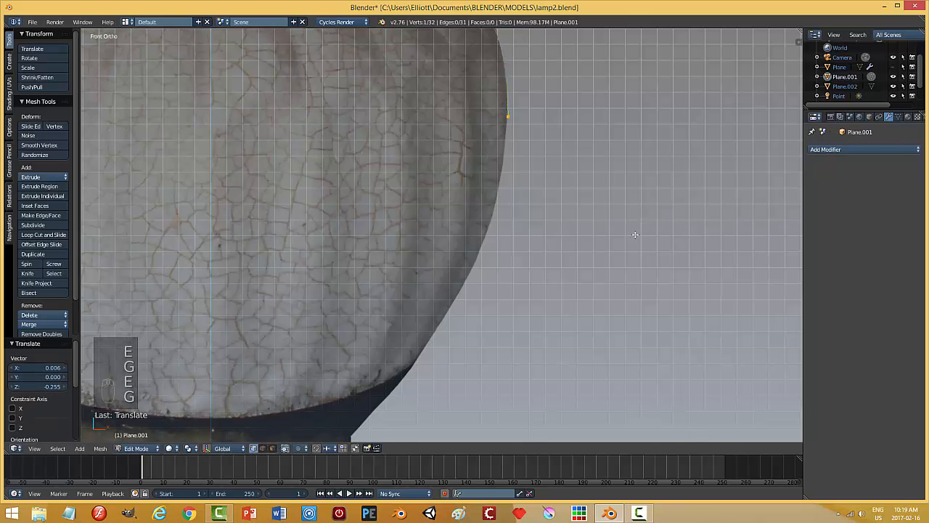
key(e)
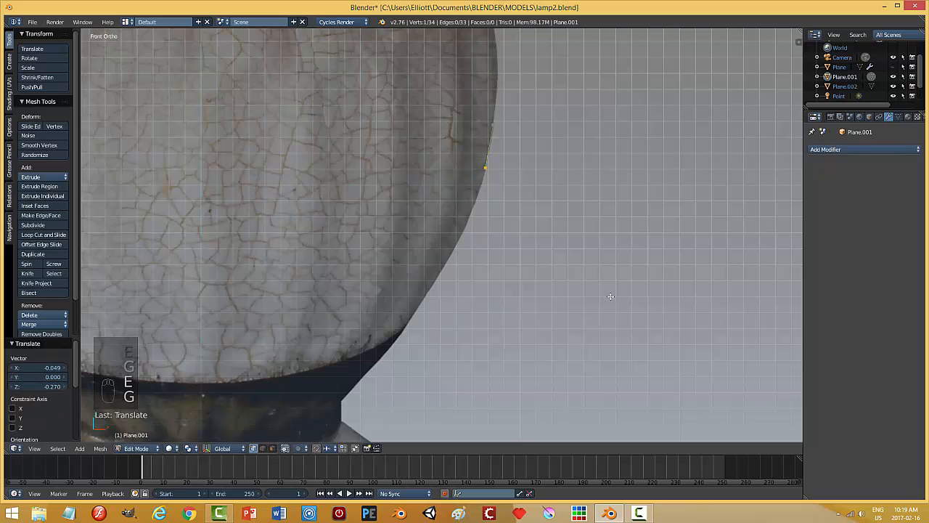
key(e)
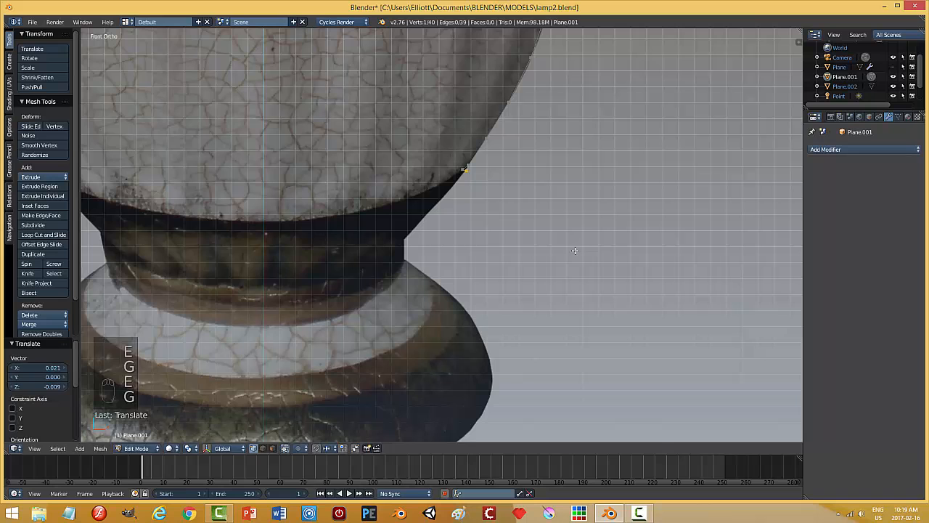
Extrude points around the foot edge, then move the final vertex along X to the center axis
key(E)
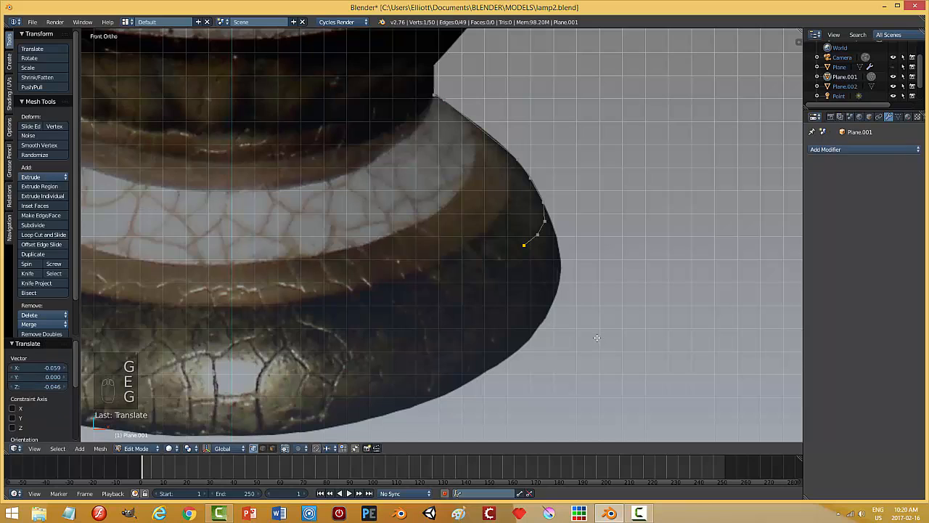
key(e)
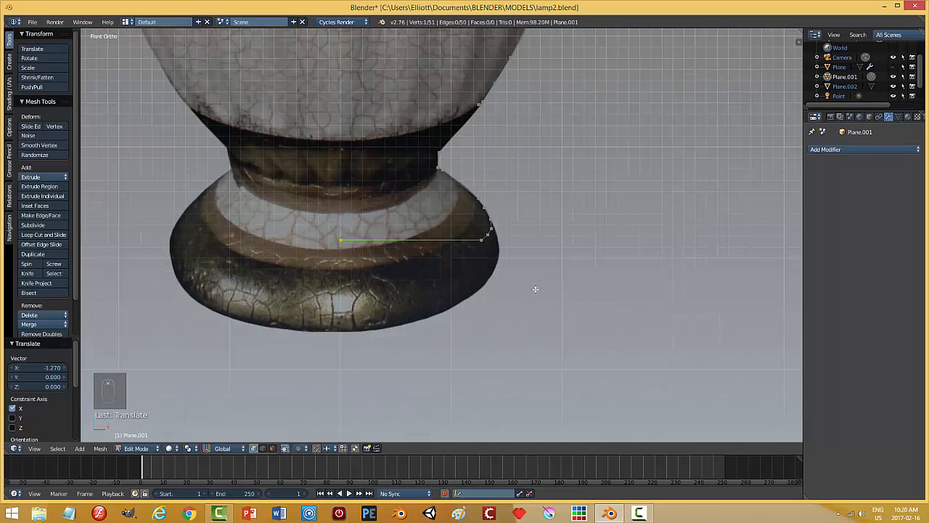
Set the profile's top vertex to Median X 0, deselect all, and return to Object Mode
scroll(down, 3)
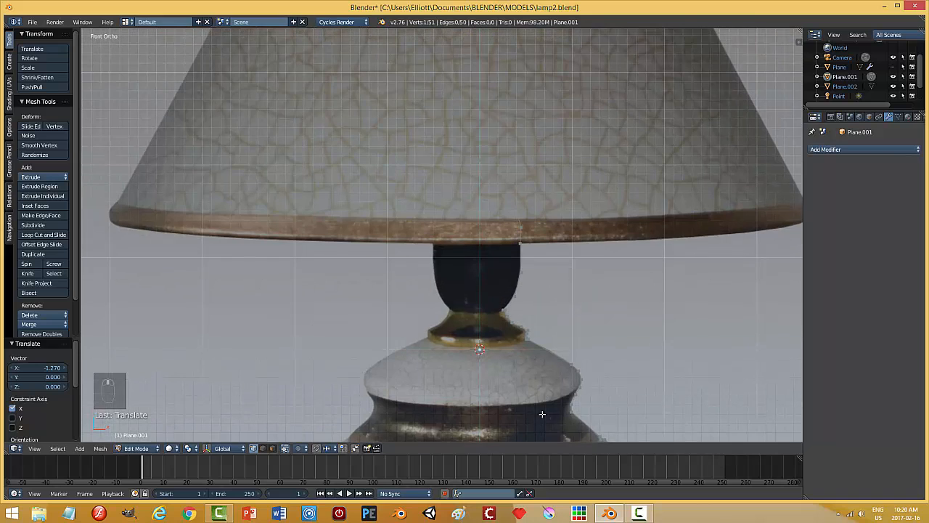
mouse_move(480, 159)
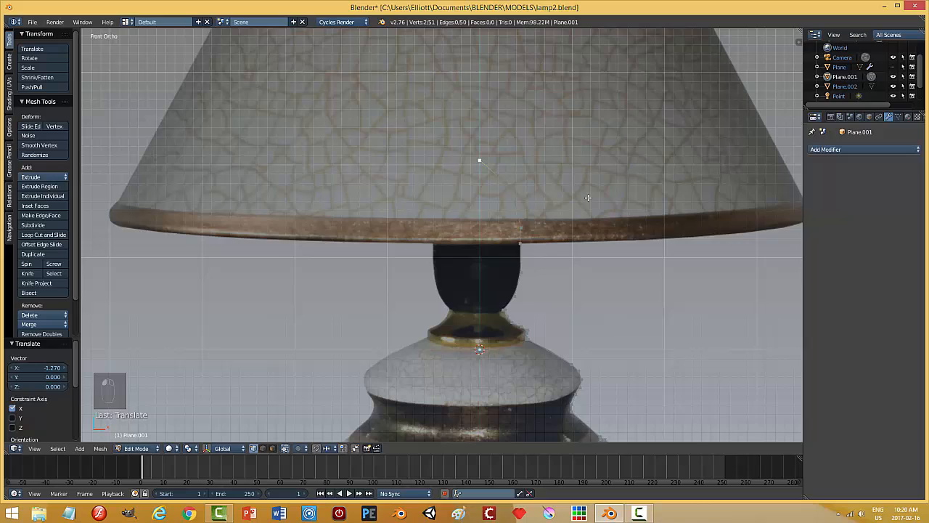
key(n)
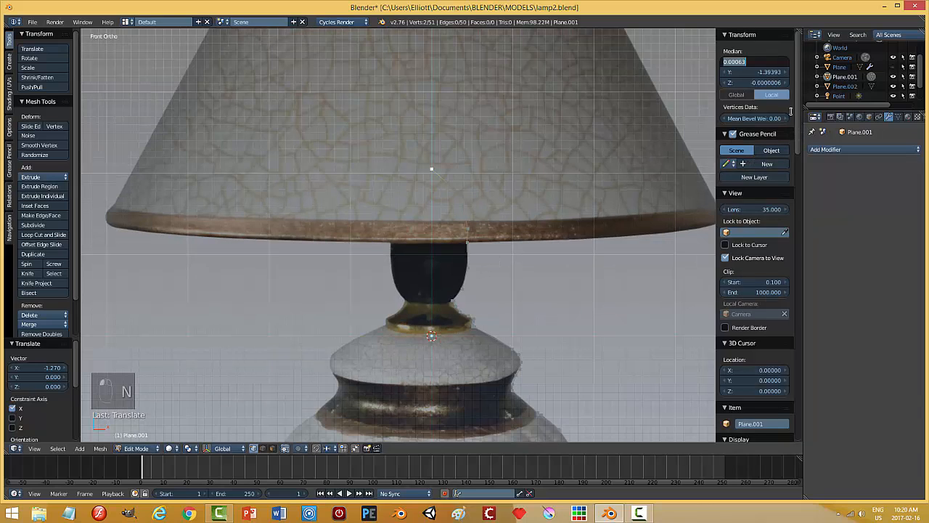
key(a)
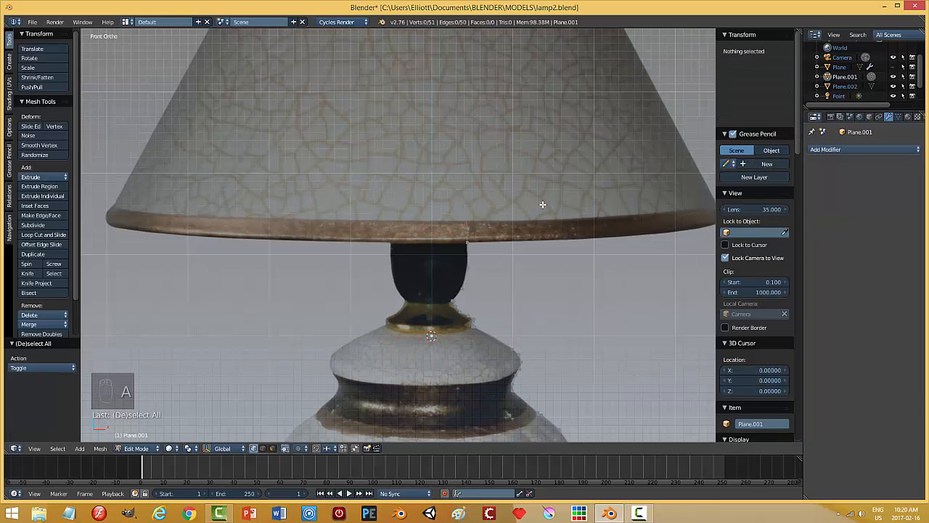
key(Tab)
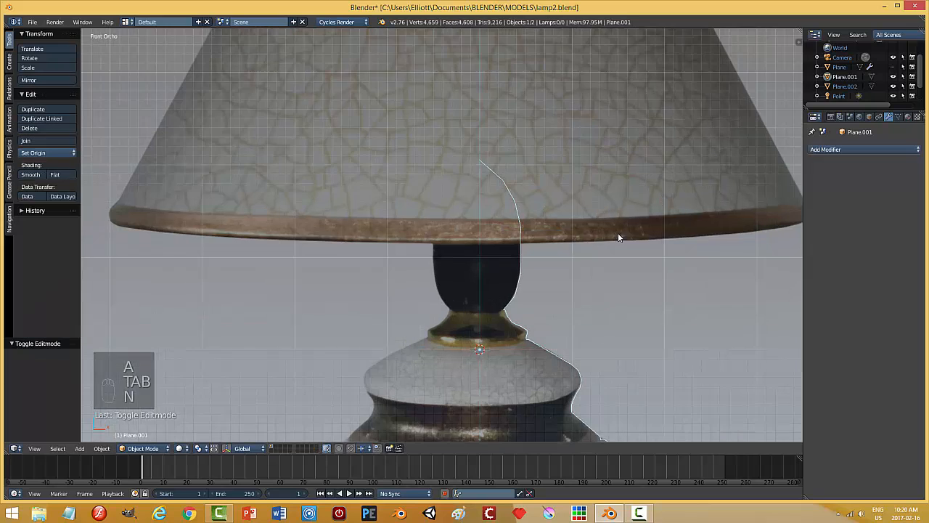
Add a Screw modifier revolving around the Y axis, then a Subdivision Surface modifier
scroll(down, 3)
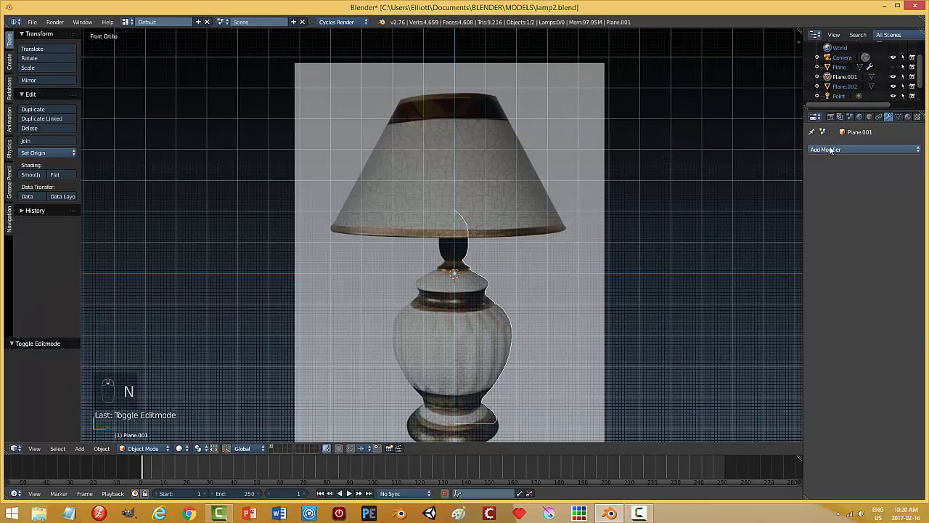
click(861, 149)
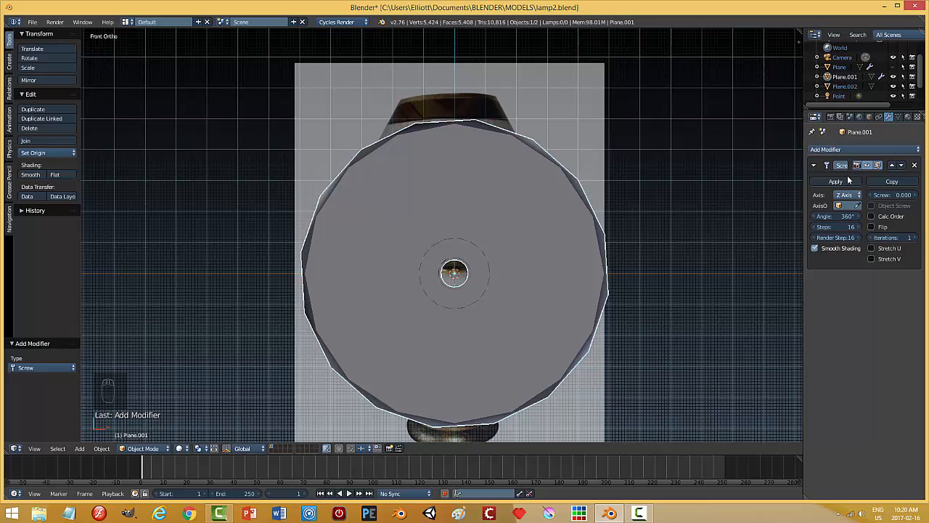
click(844, 195)
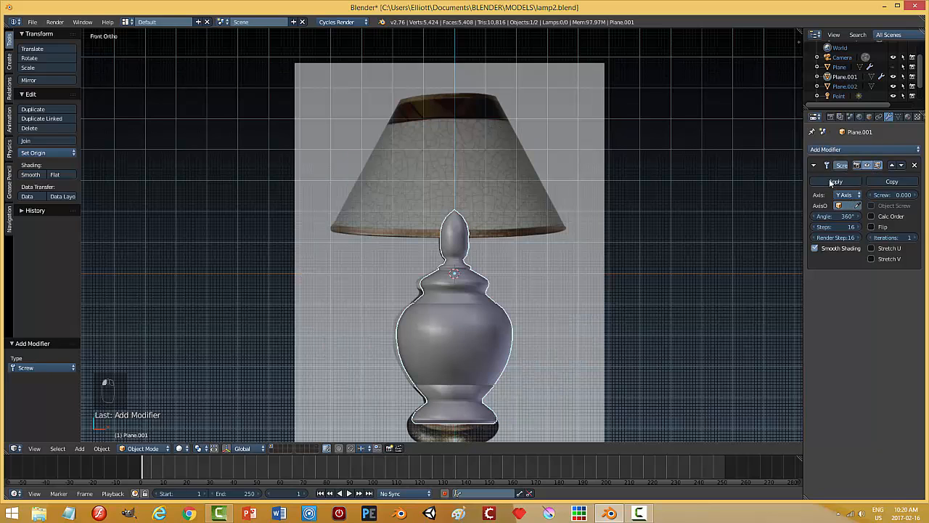
click(861, 150)
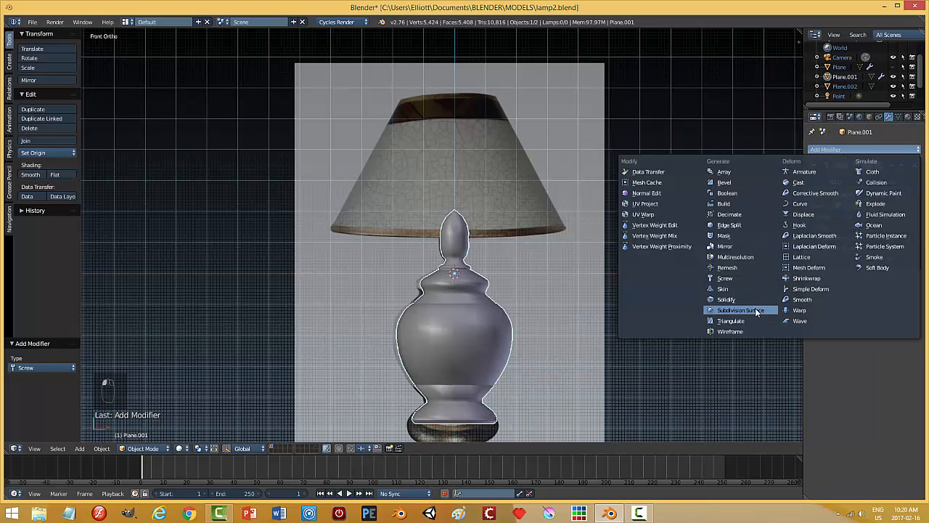
click(740, 310)
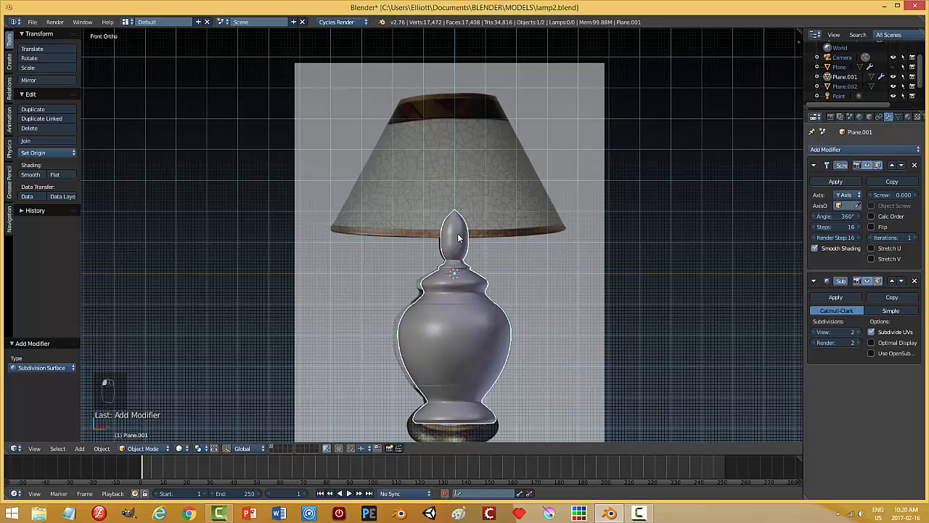
Delete the extra profile vertices at the finial top and near the foot, then exit Edit Mode
key(Tab)
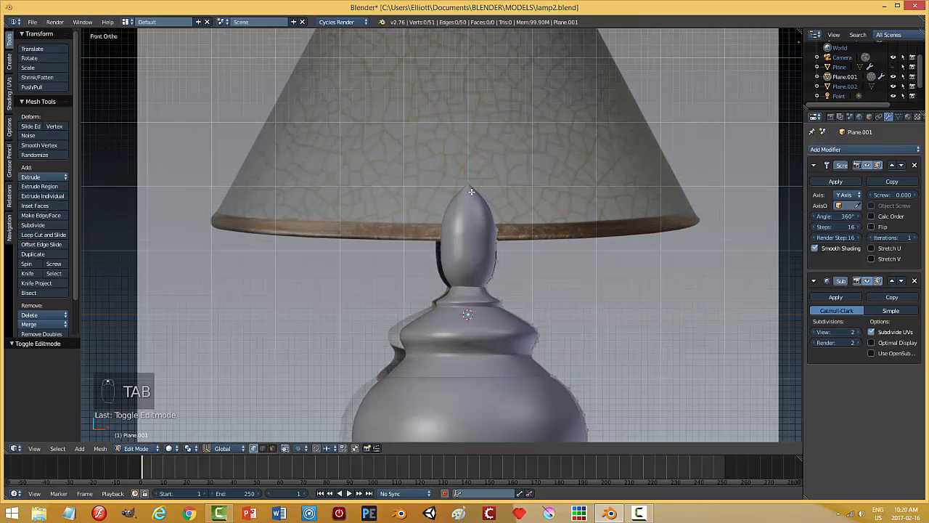
key(x)
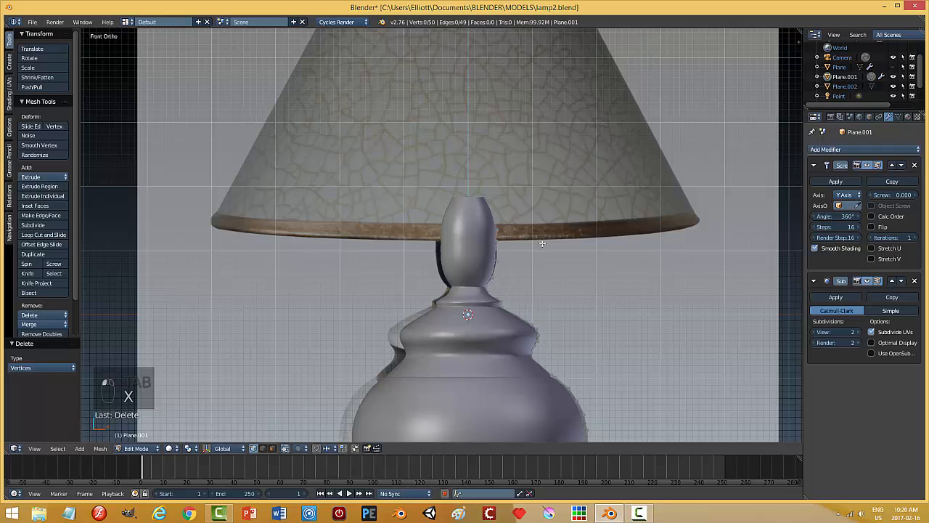
scroll(down, 3)
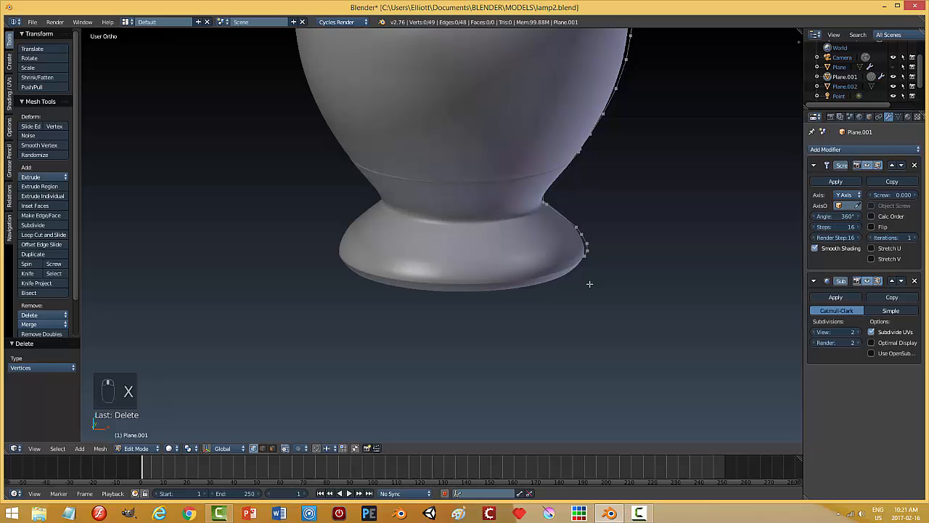
key(Tab)
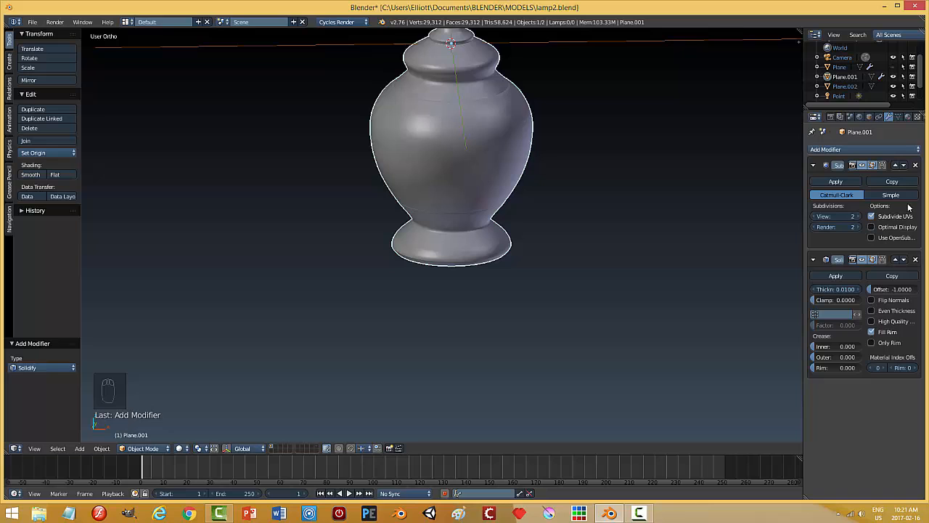
Remove the Solidify modifier and enter edge-select Edit Mode with nothing selected
click(915, 260)
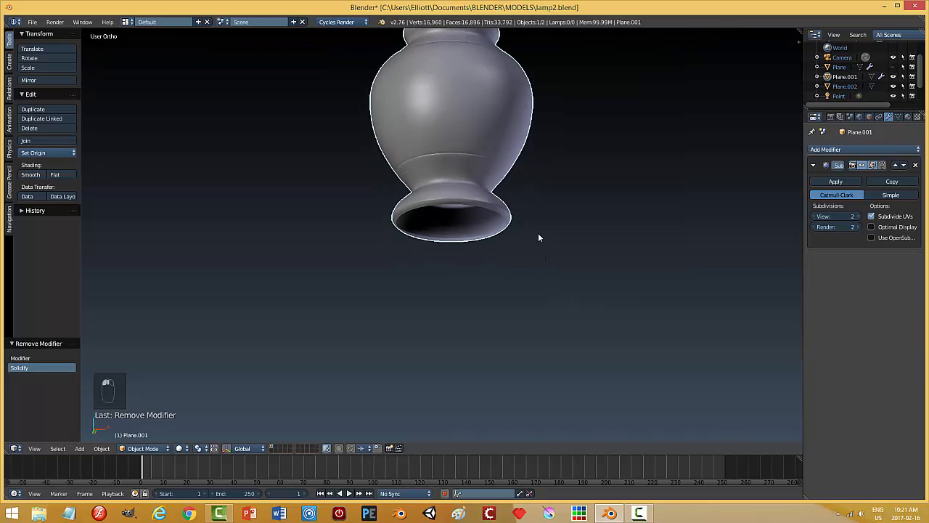
key(Tab)
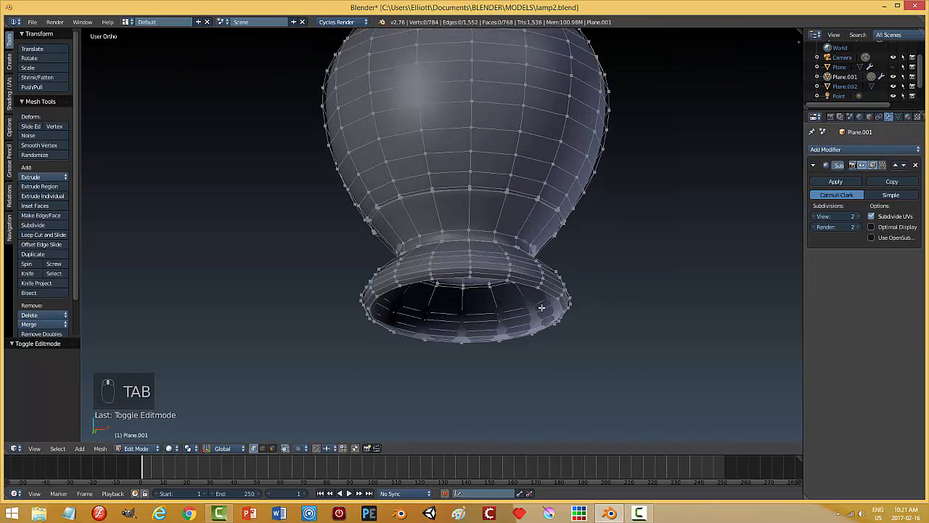
key(ctrl+tab)
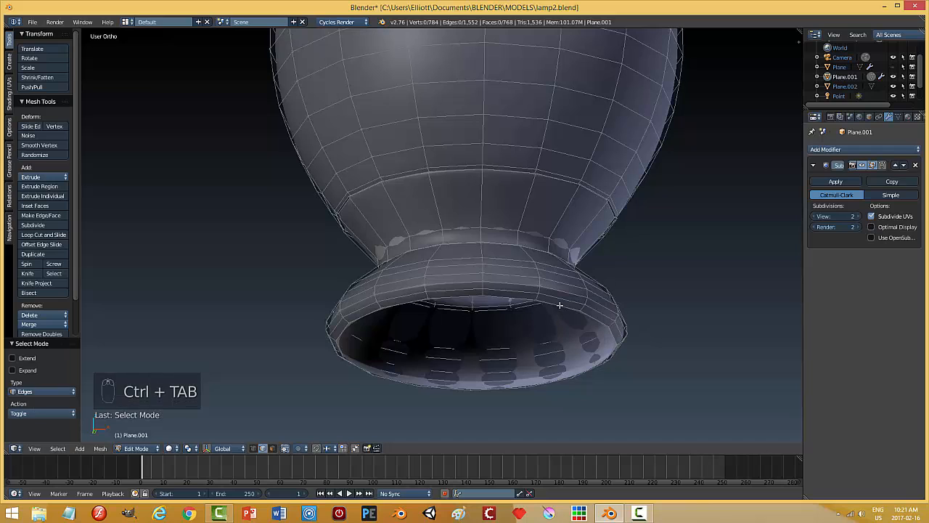
key(a)
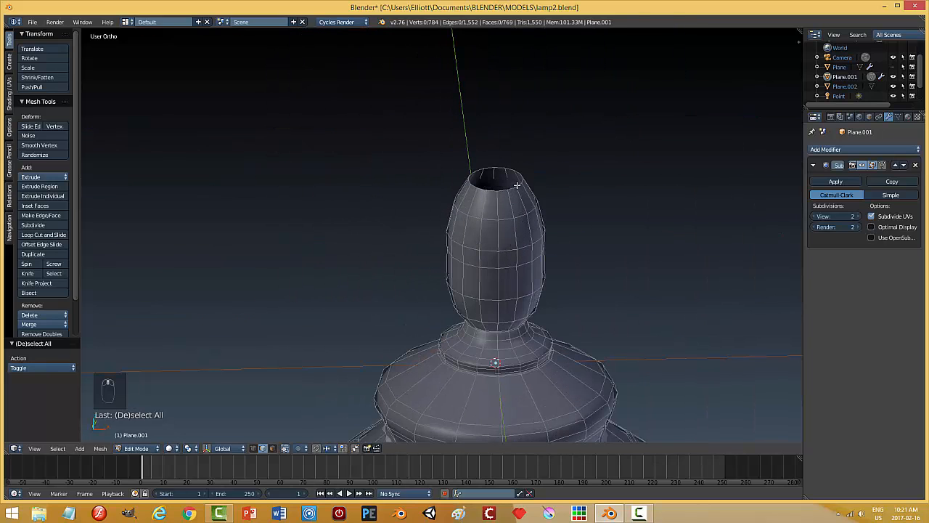
Fill the neck's top rim loop with a face and add a loop cut near it
key(alt+space)
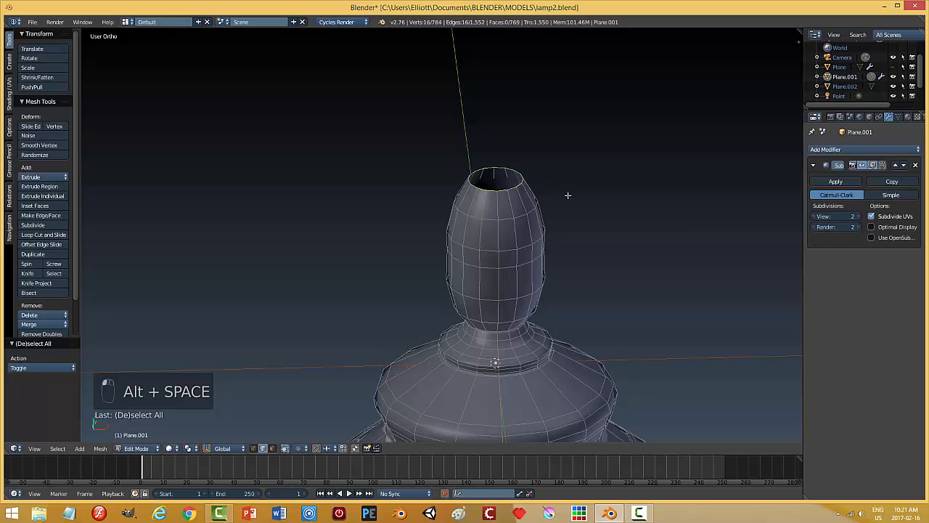
key(f)
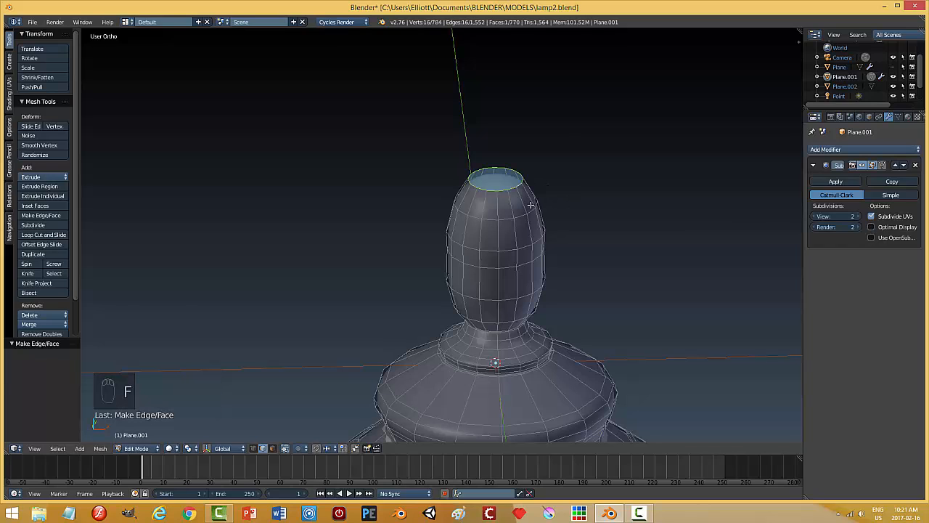
key(ctrl+r)
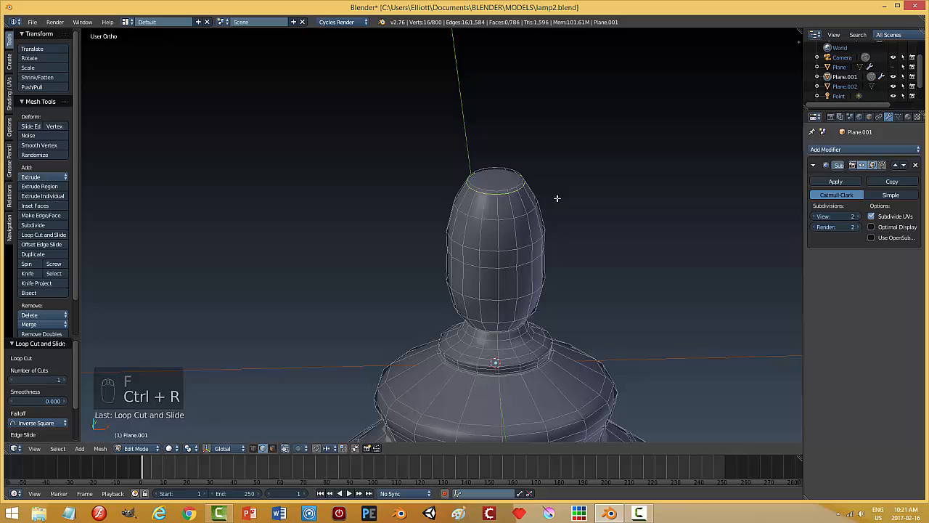
key(Tab)
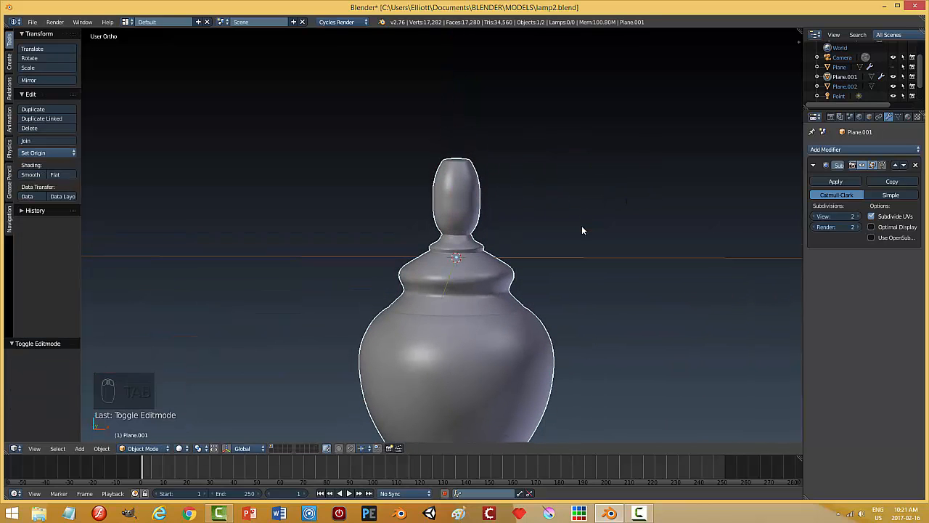
Scale the lamp base down to 0.419 and view through the scene camera
key(alt+h)
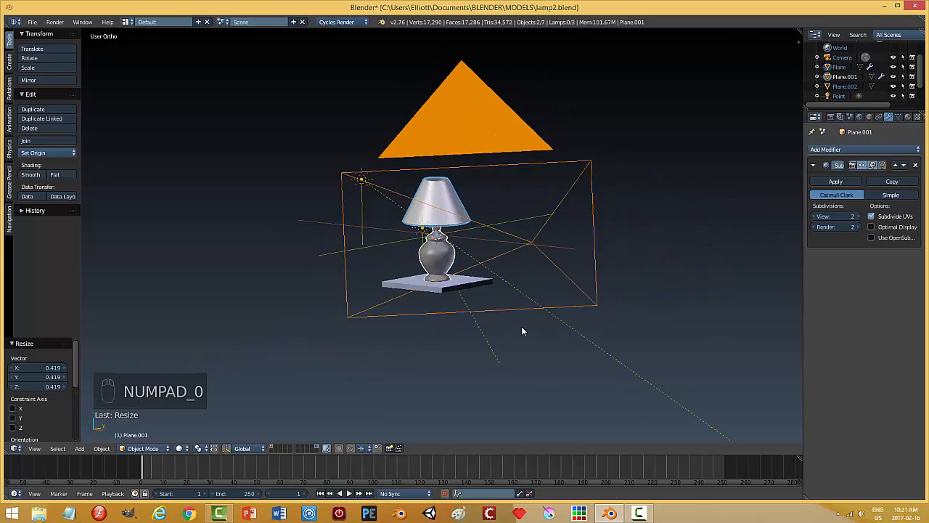
key(NUMPAD_0)
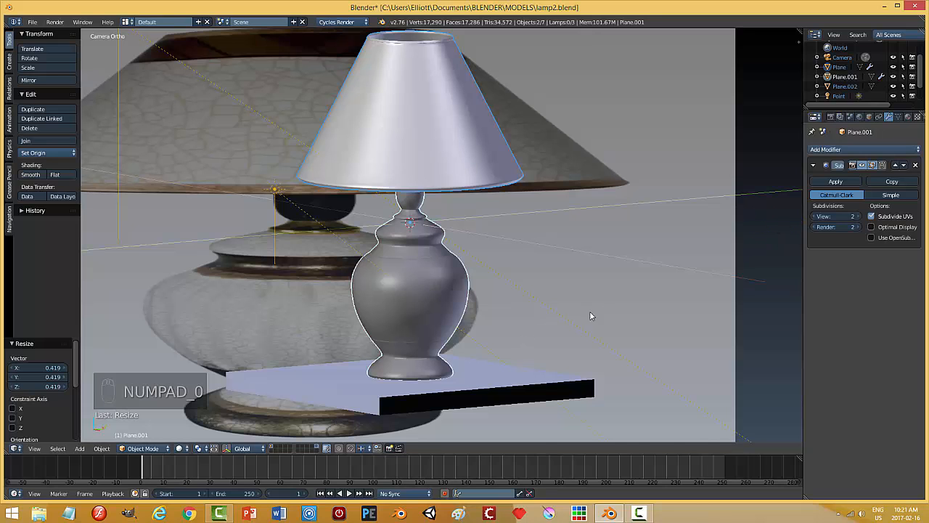
key(n)
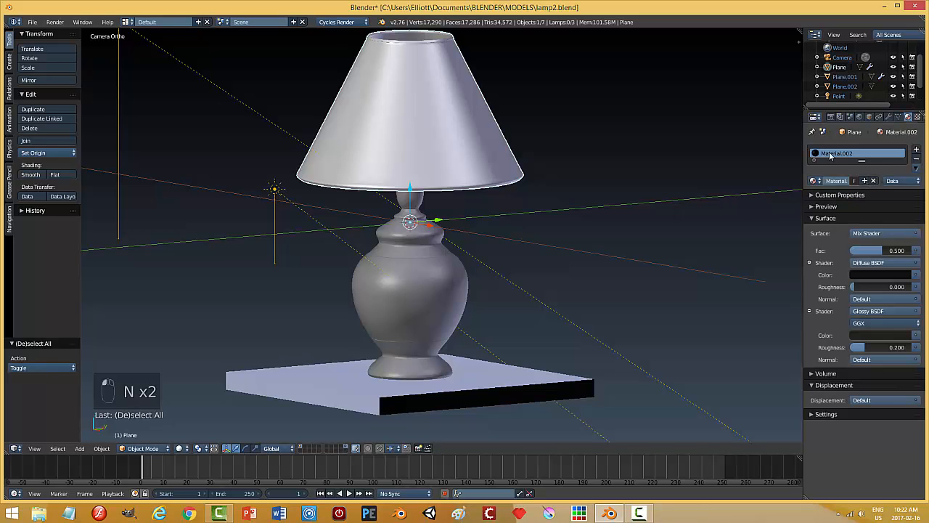
Assign the black material to the shade's faces in Edit Mode, then return to Object Mode
key(Tab)
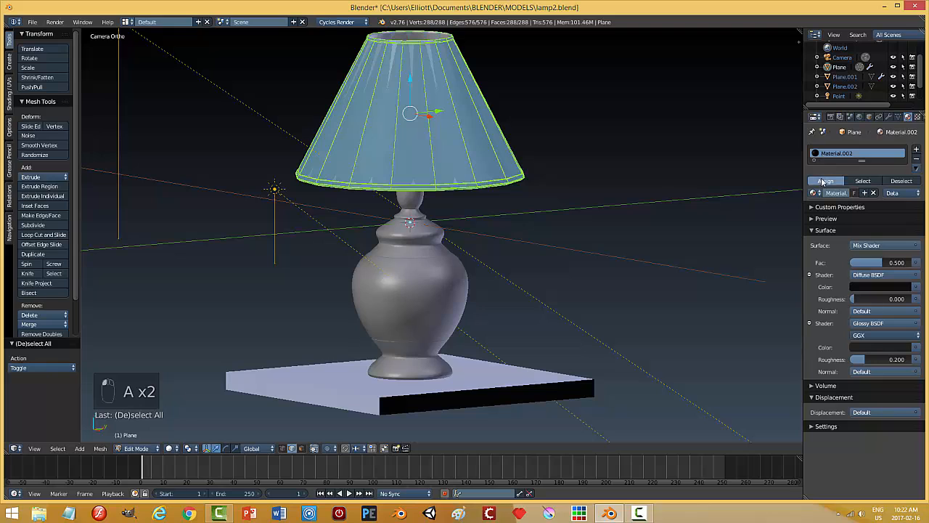
key(a)
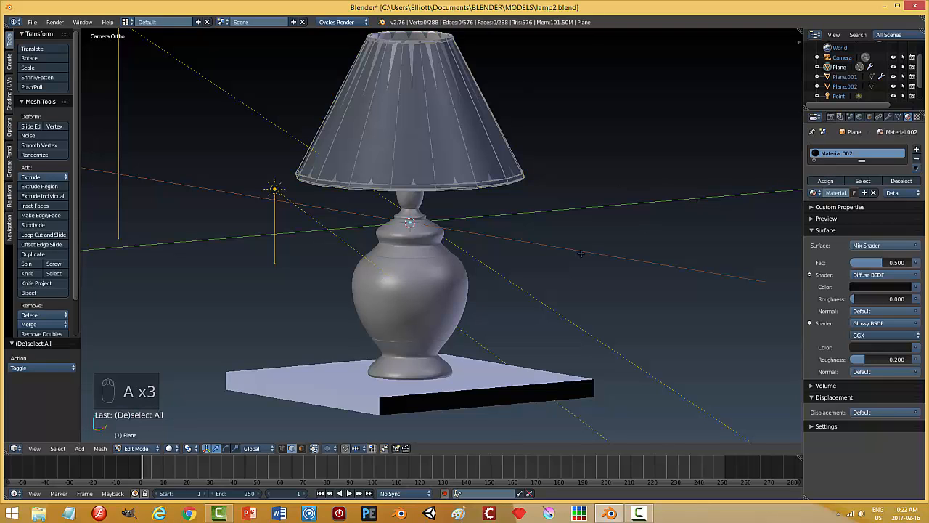
key(Tab)
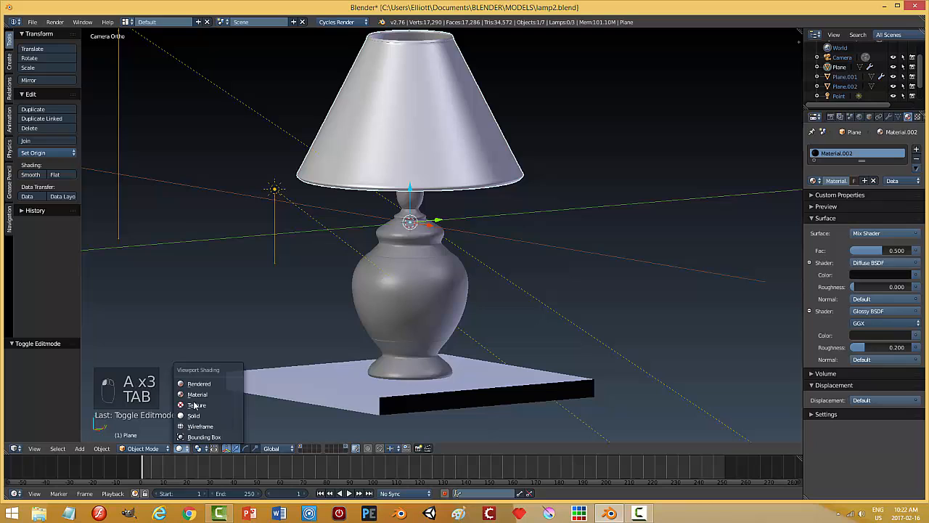
Switch to Material shading and give the lamp base the orange glossy Material.001
click(198, 395)
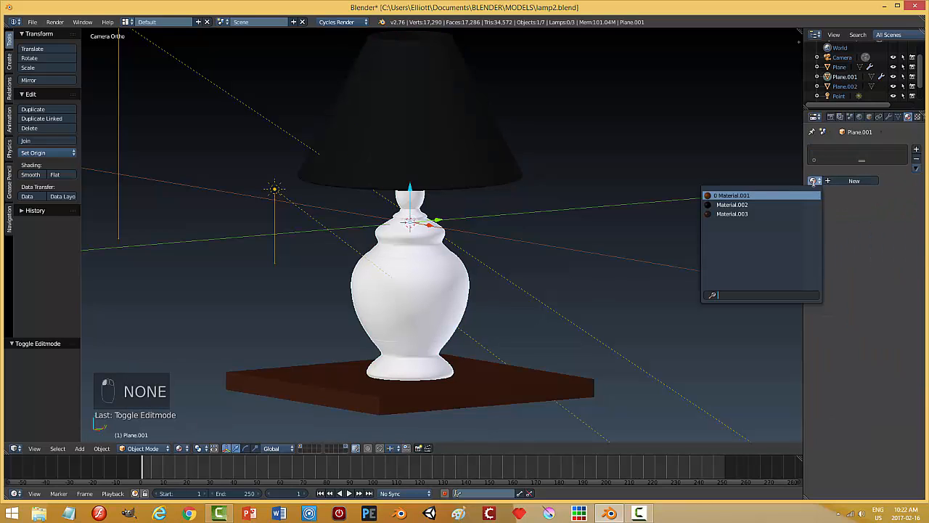
click(733, 195)
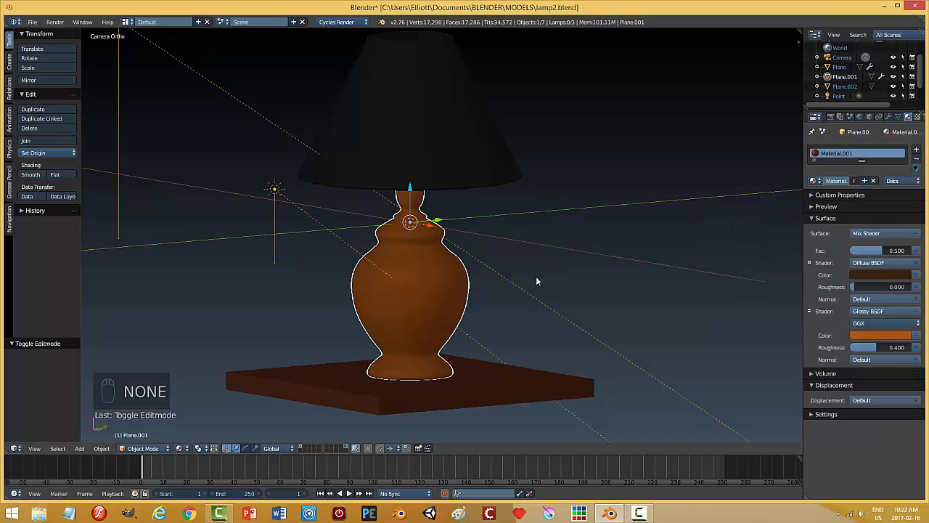
key(ctrl+s)
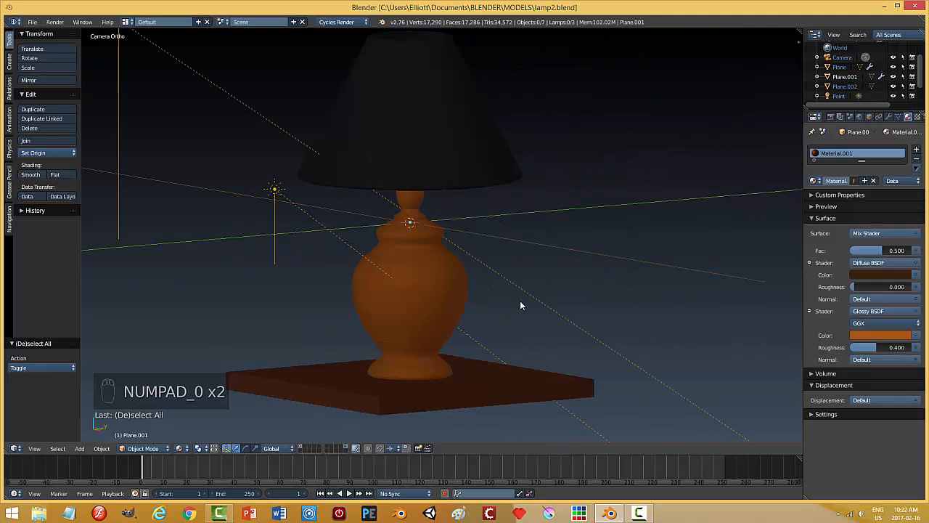
click(181, 448)
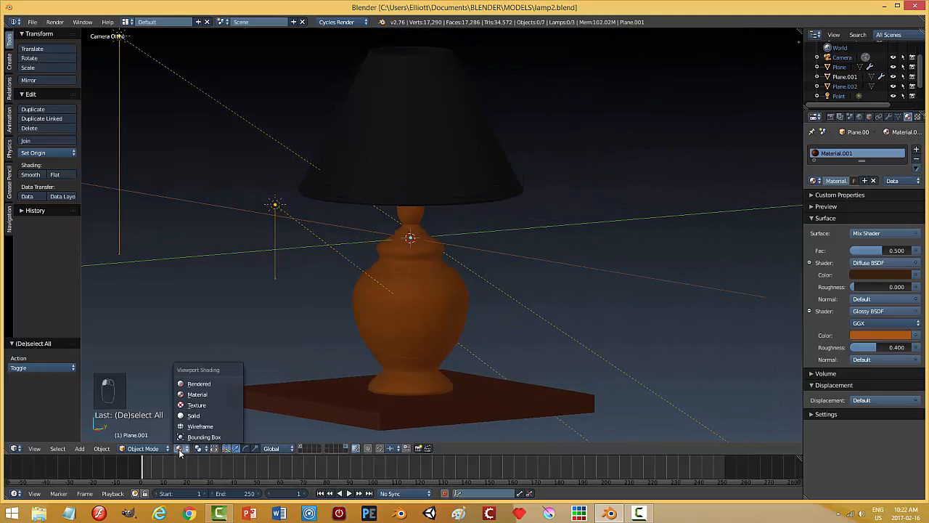
Preview the lamp scene in Rendered shading, then go back to Material shading
click(199, 384)
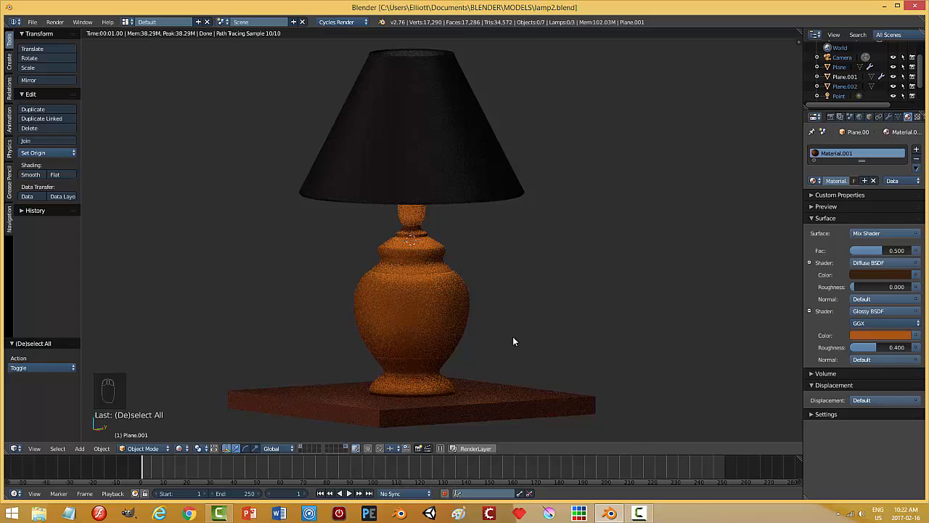
click(181, 448)
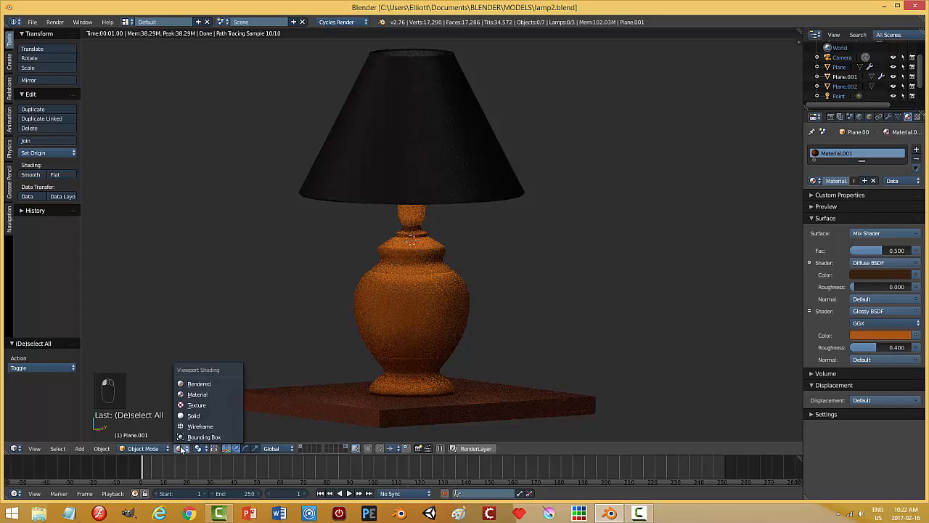
click(193, 416)
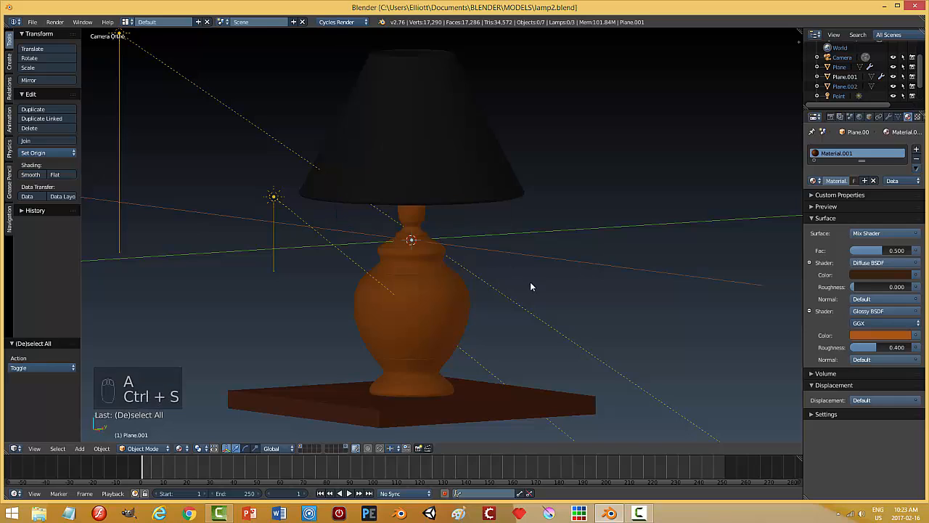
mouse_move(560, 306)
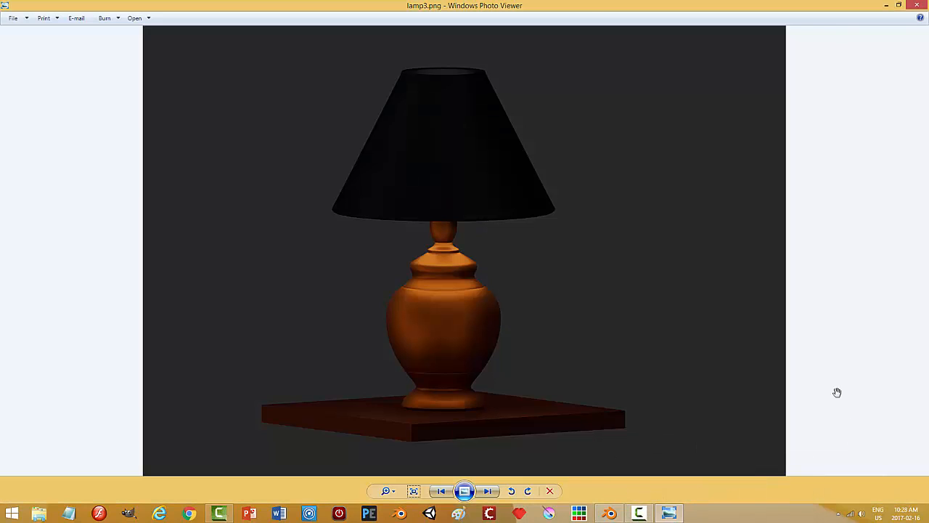
mouse_move(822, 390)
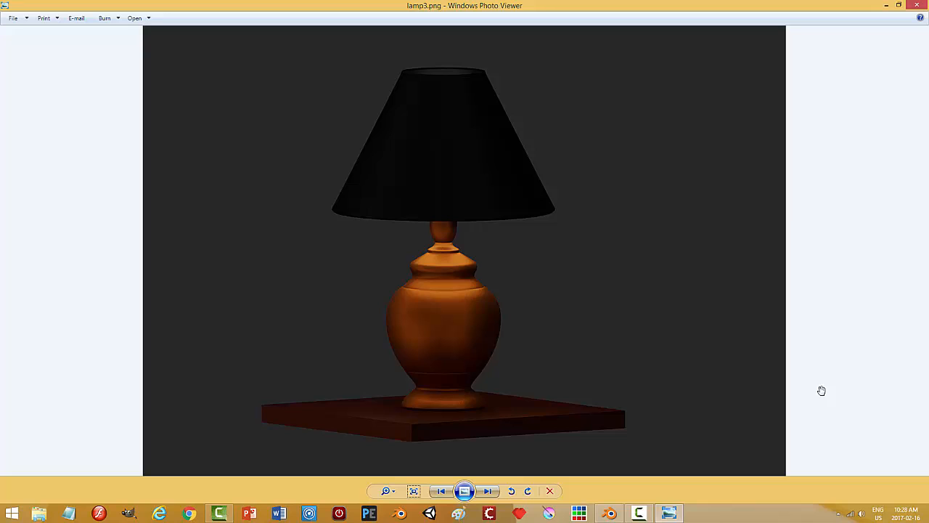
mouse_move(831, 392)
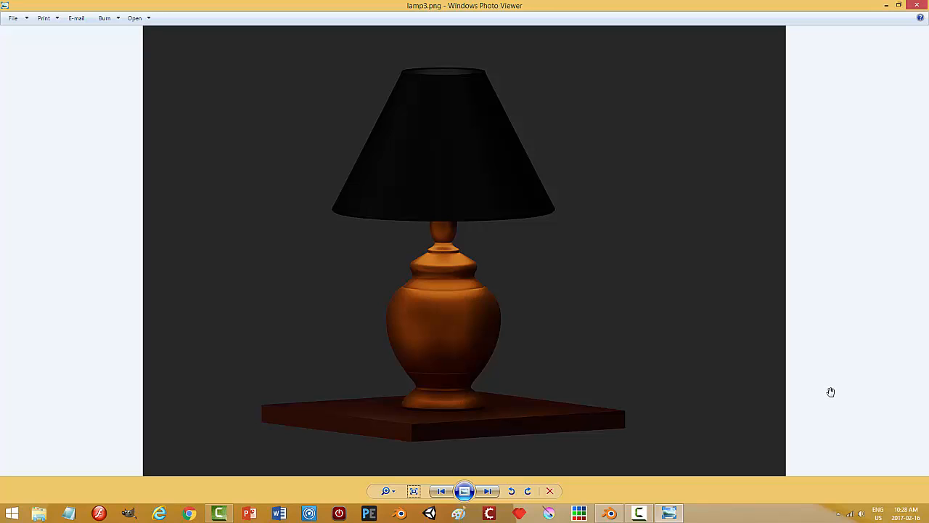
mouse_move(609, 347)
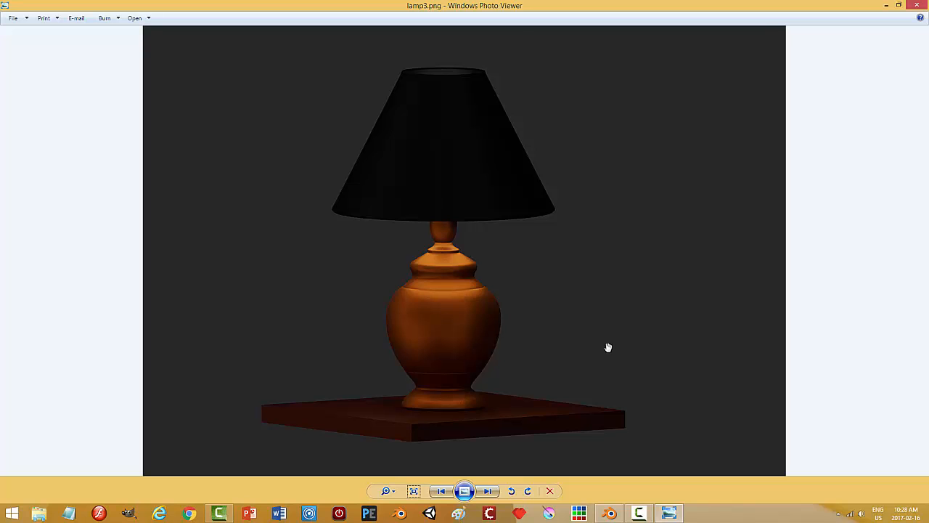
mouse_move(773, 369)
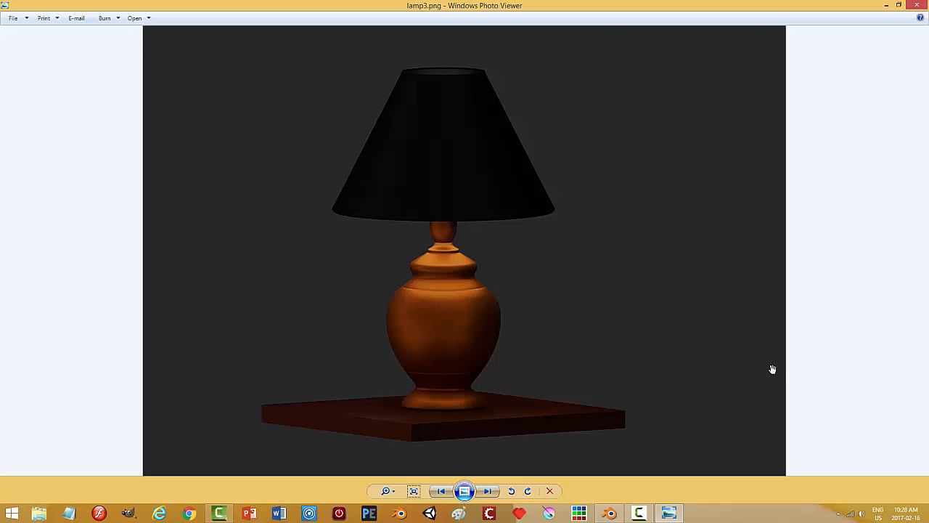